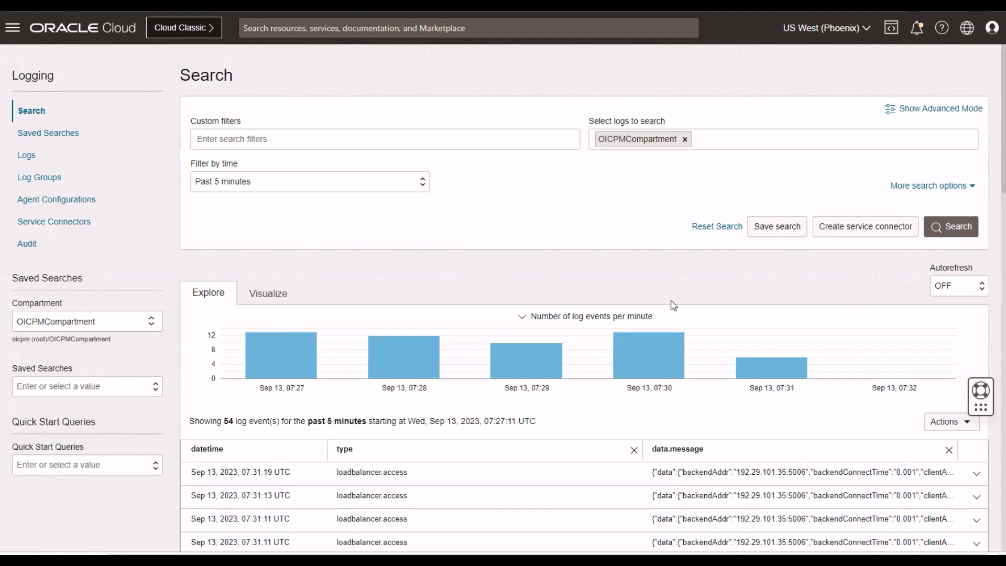
mouse_move(537, 227)
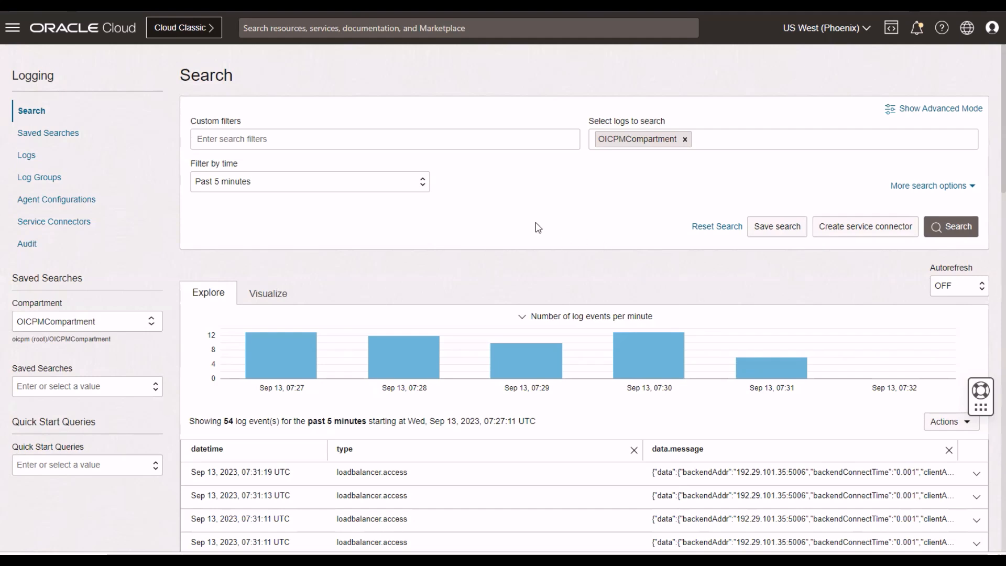
mouse_move(91, 77)
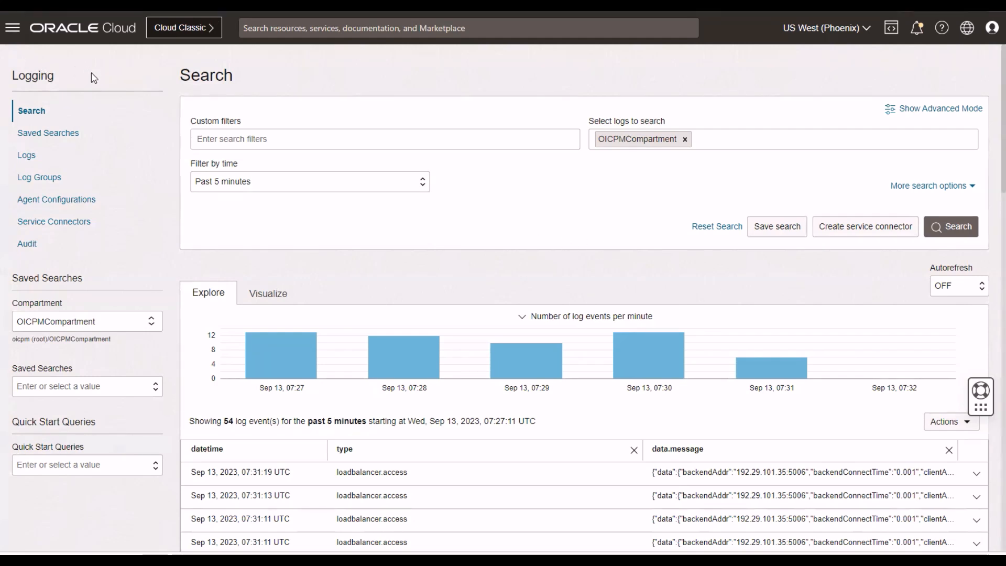
mouse_move(217, 125)
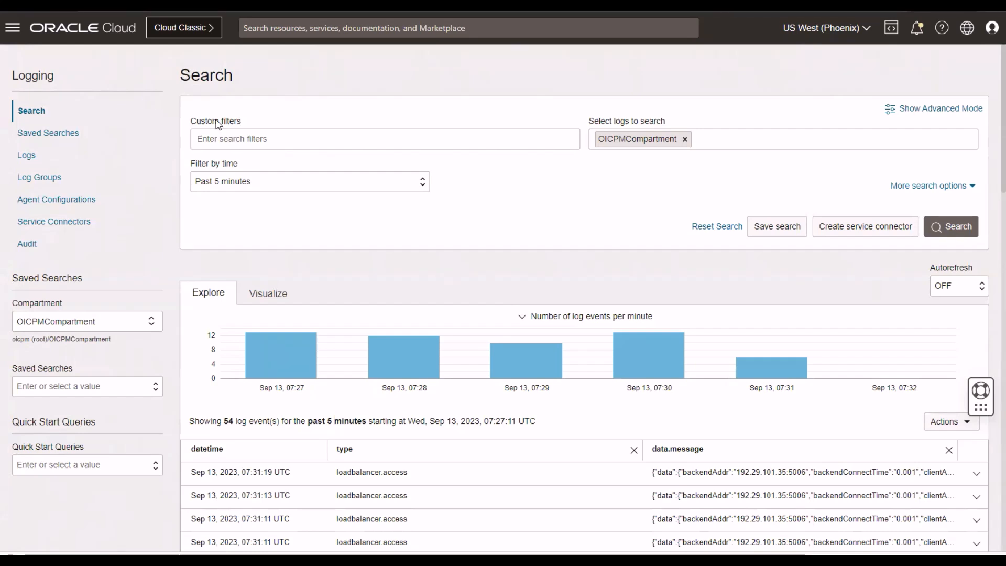
mouse_move(237, 129)
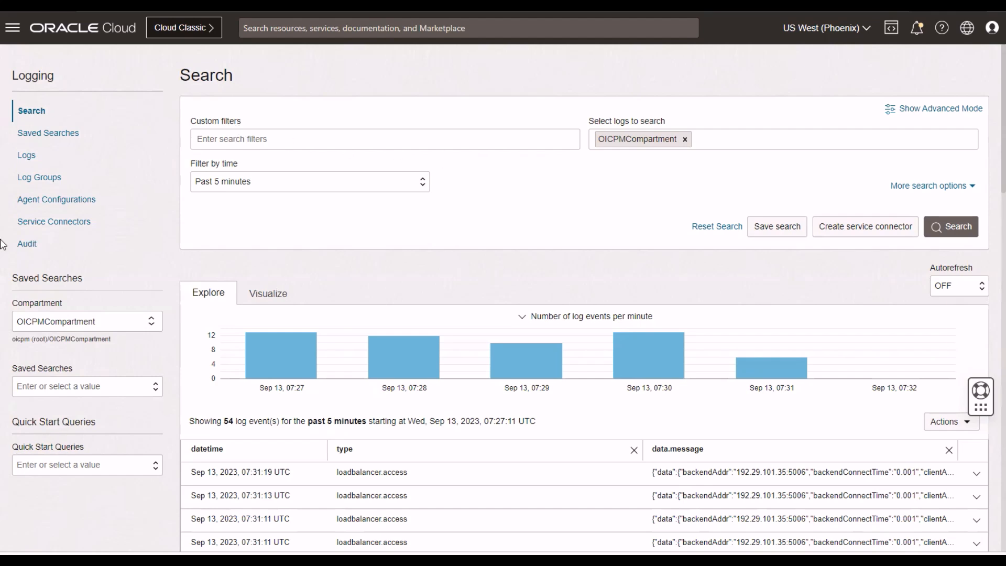
- Go to Service Connectors from the Logging navigation
click(57, 221)
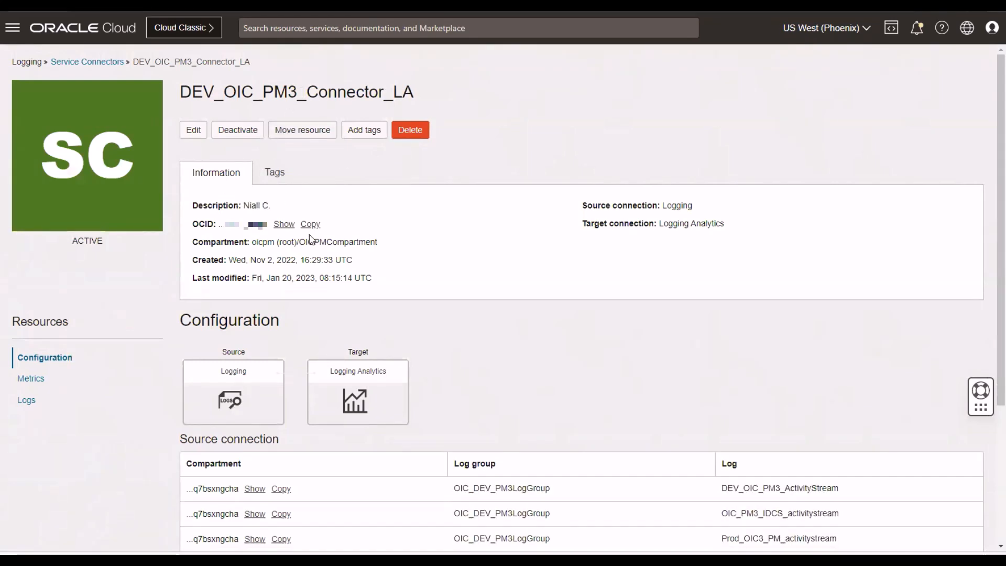
mouse_move(149, 169)
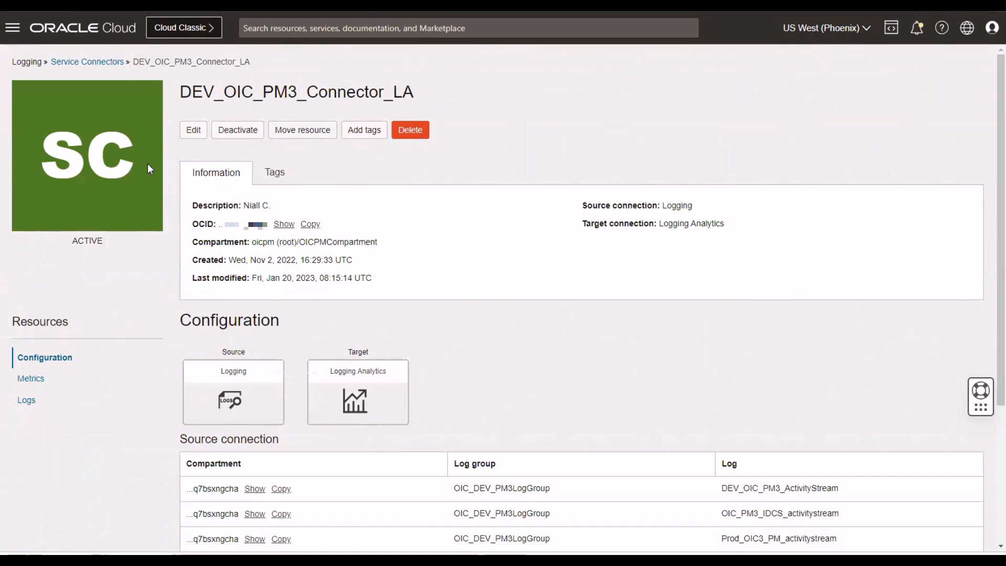
- Review DEV_OIC_PM3_Connector_LA's four source logs and target log group DEV_OIC_PM3_LogGroup
scroll(down, 3)
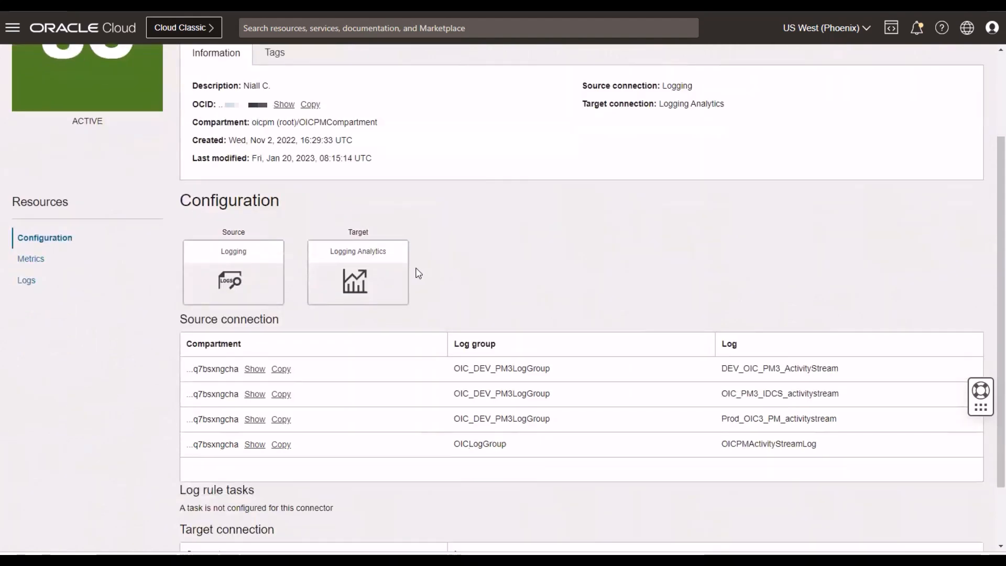
mouse_move(218, 283)
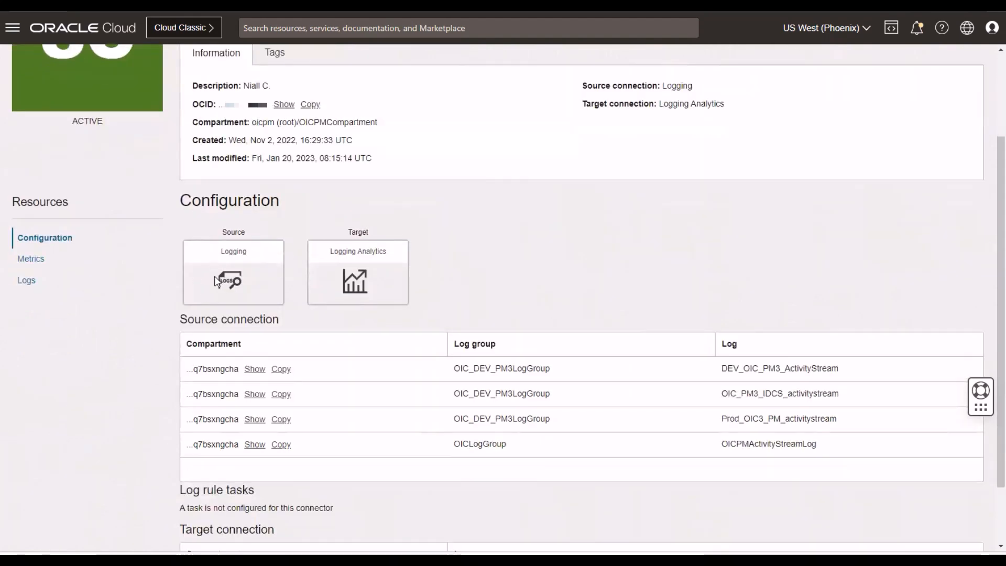
mouse_move(503, 430)
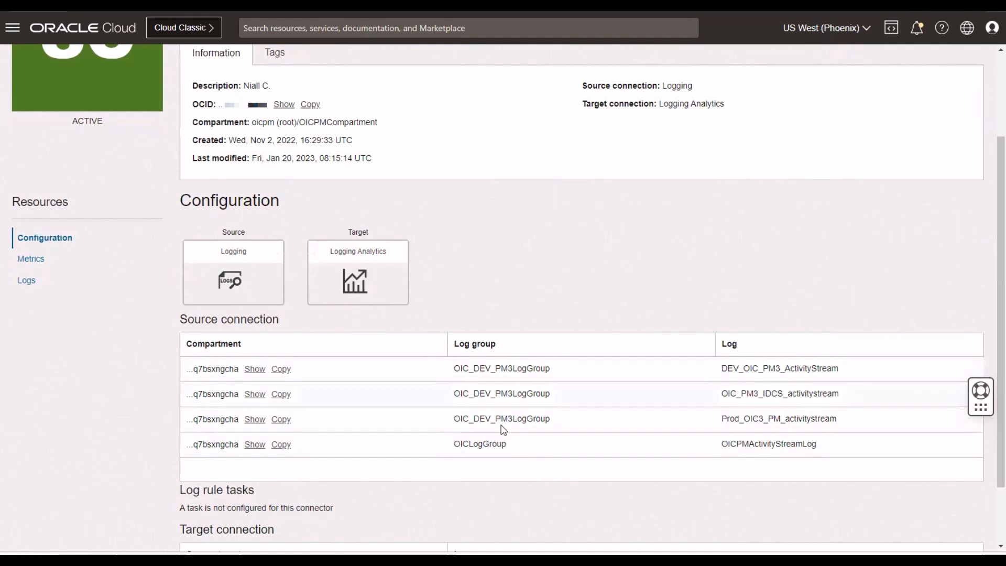
mouse_move(518, 383)
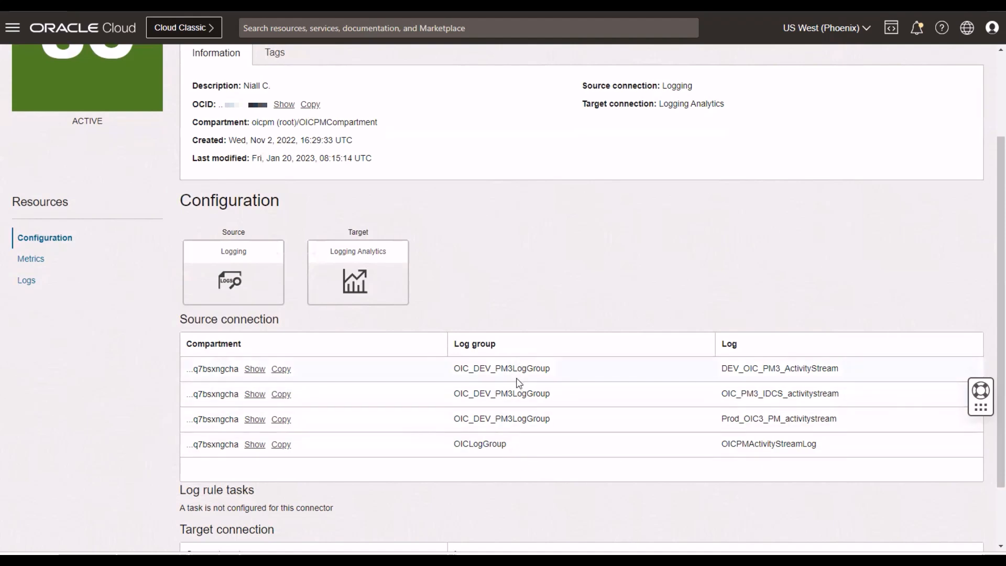
mouse_move(348, 278)
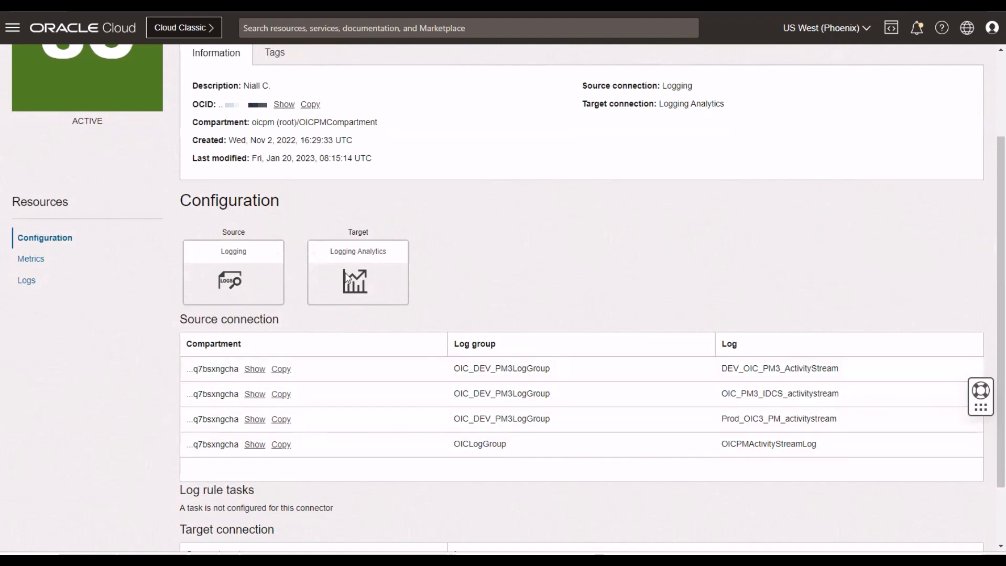
scroll(down, 3)
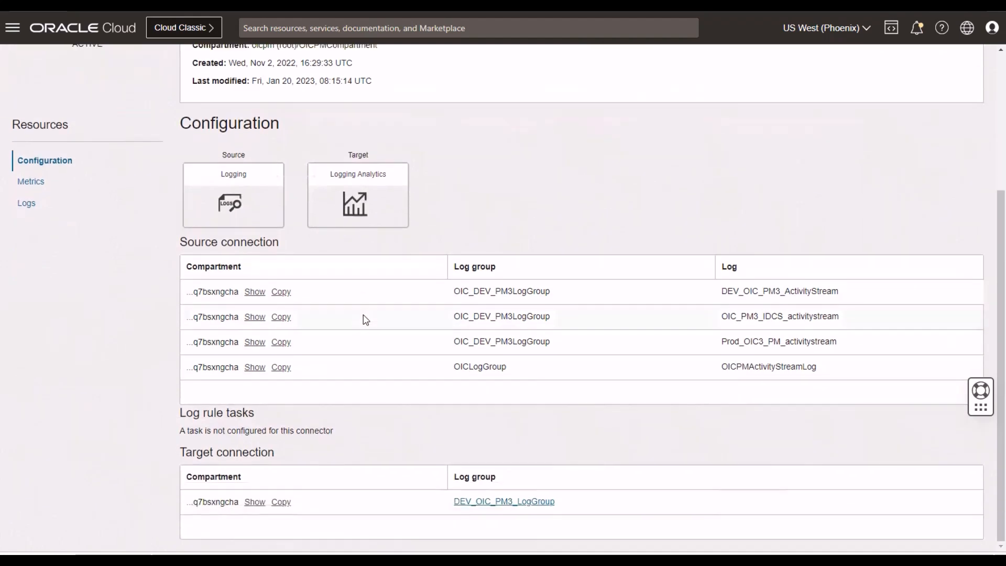
mouse_move(255, 427)
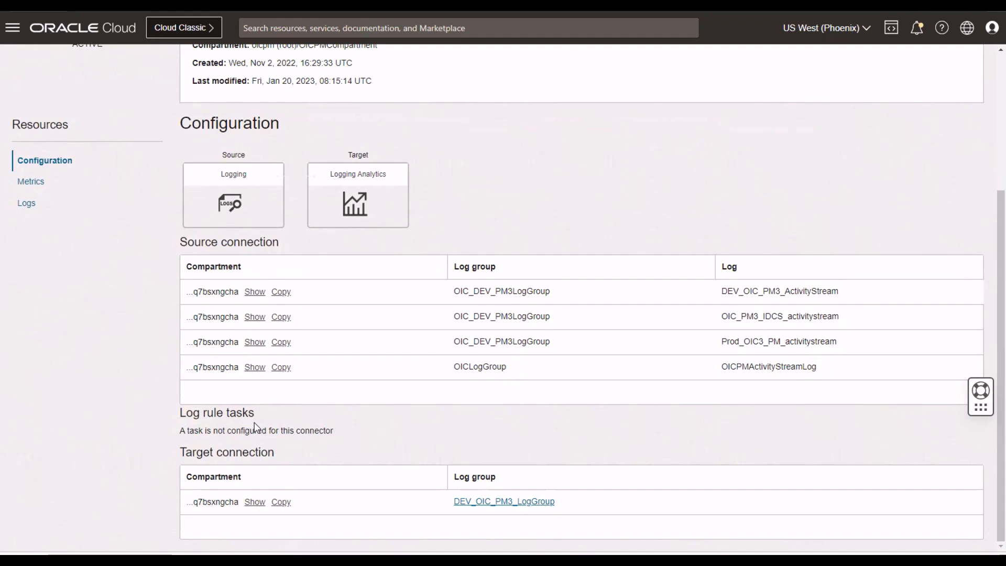
mouse_move(306, 131)
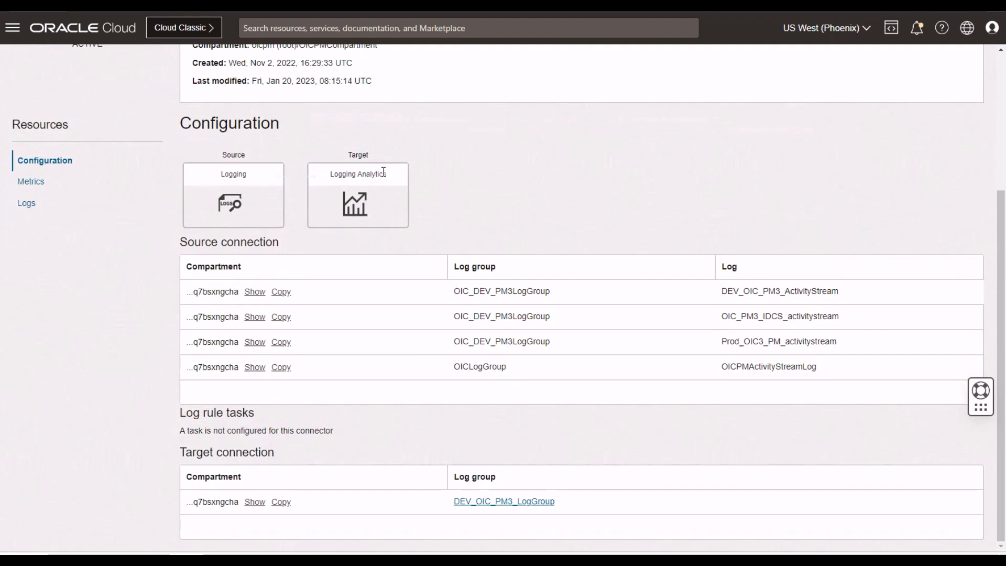
mouse_move(391, 178)
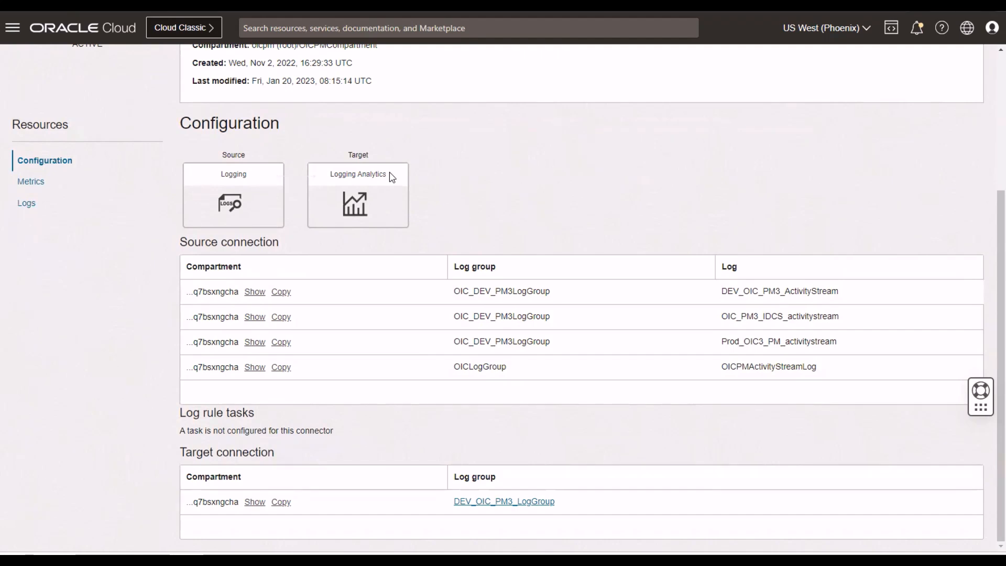
mouse_move(392, 177)
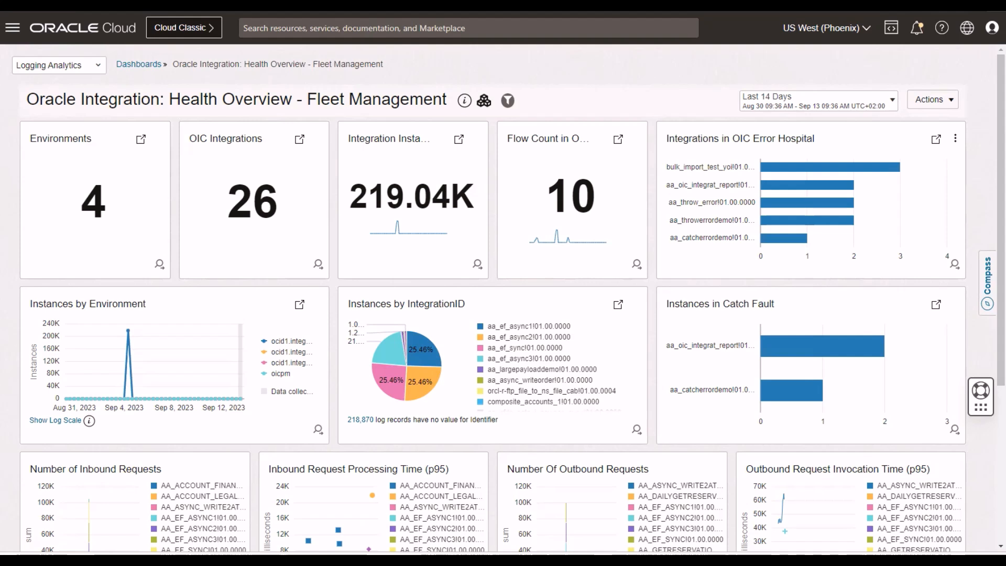
mouse_move(103, 207)
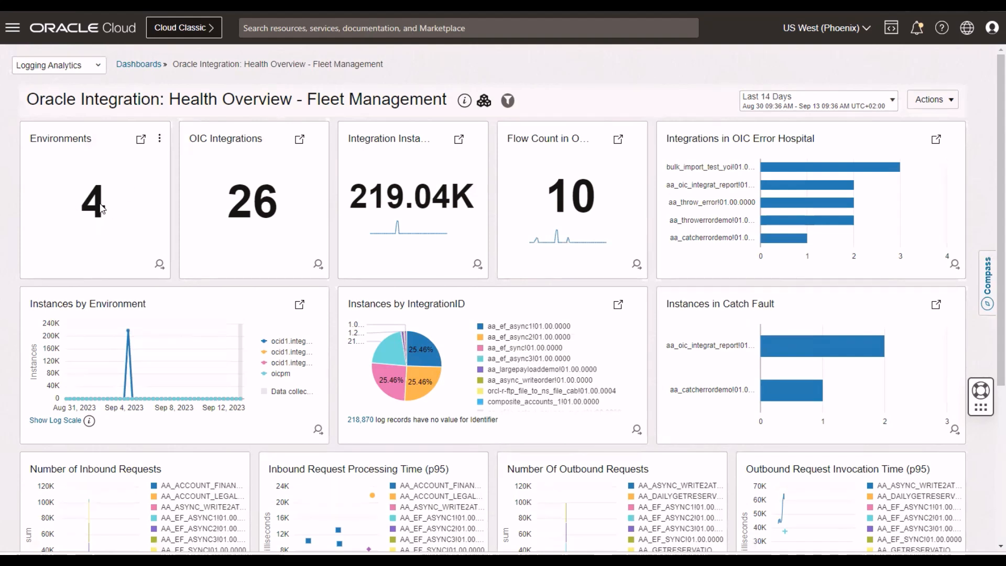
mouse_move(100, 215)
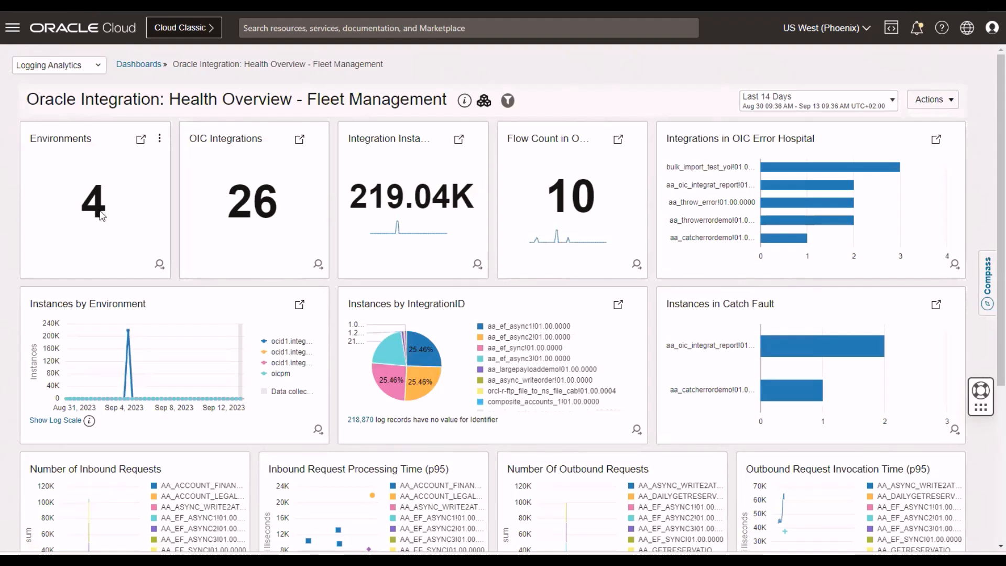
mouse_move(16, 79)
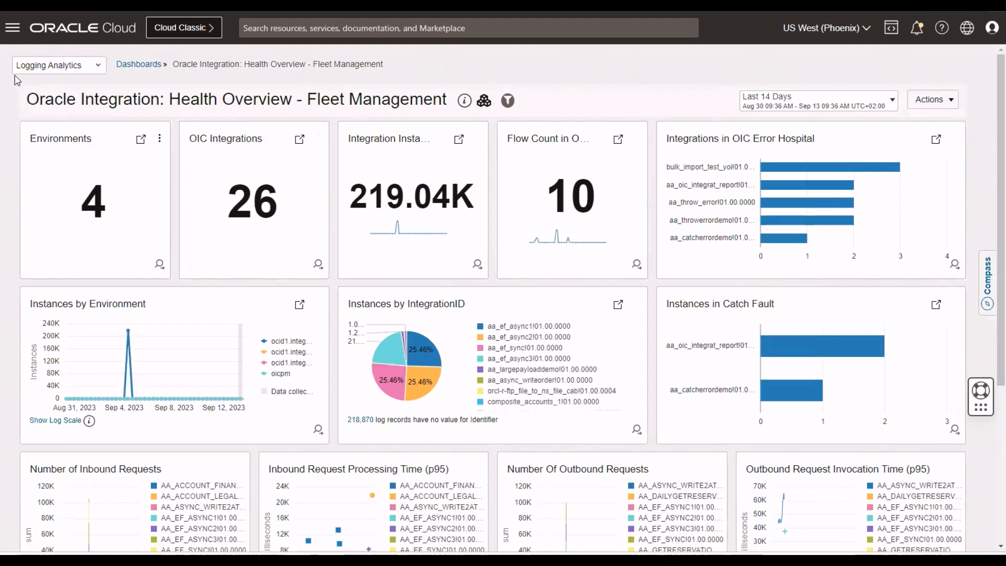
mouse_move(251, 211)
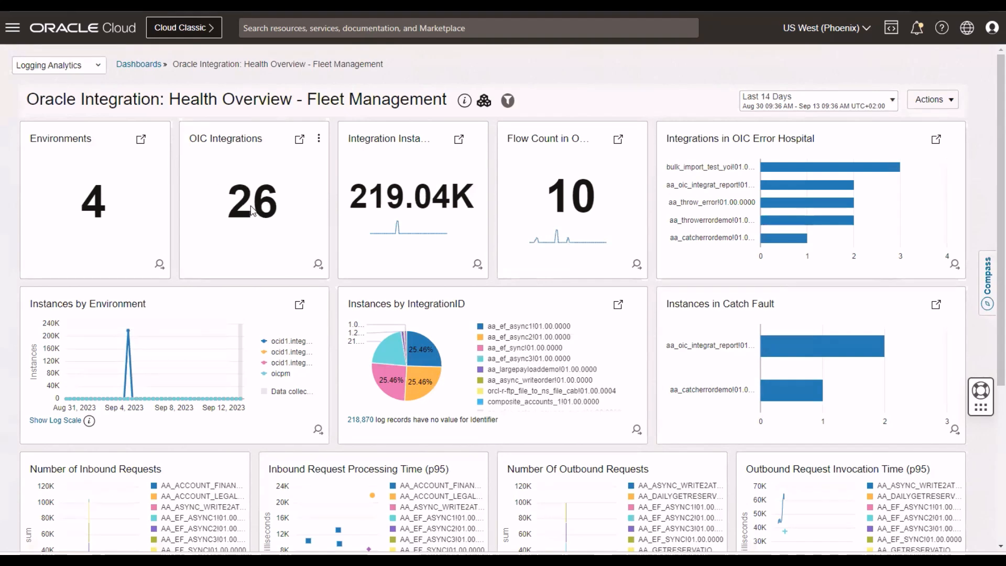
mouse_move(404, 217)
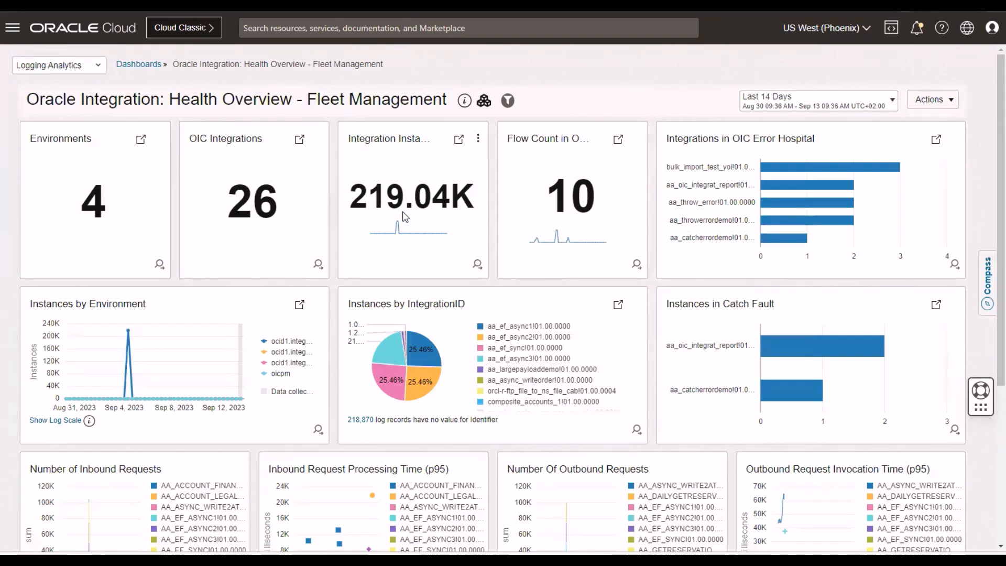
mouse_move(205, 204)
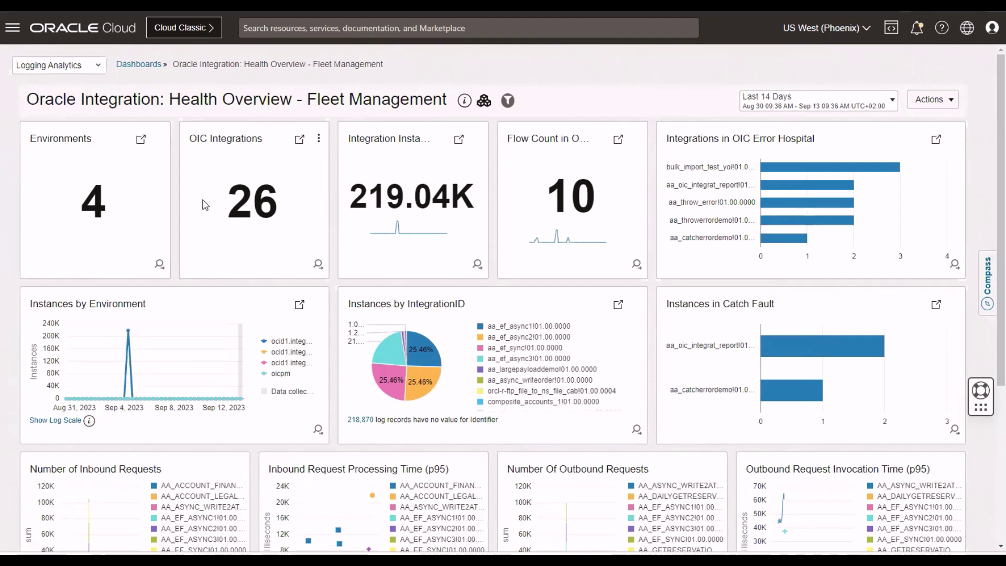
mouse_move(812, 172)
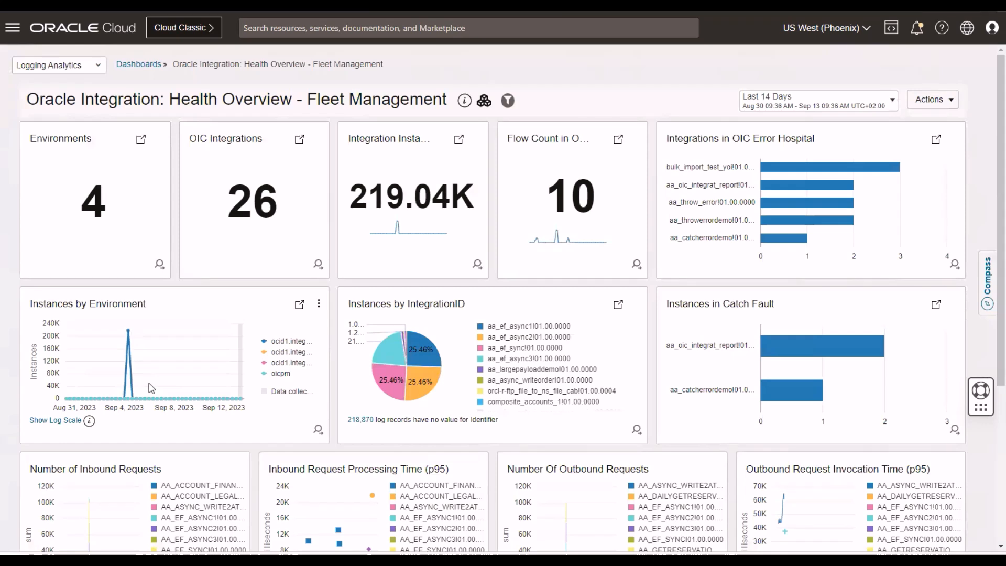
mouse_move(638, 142)
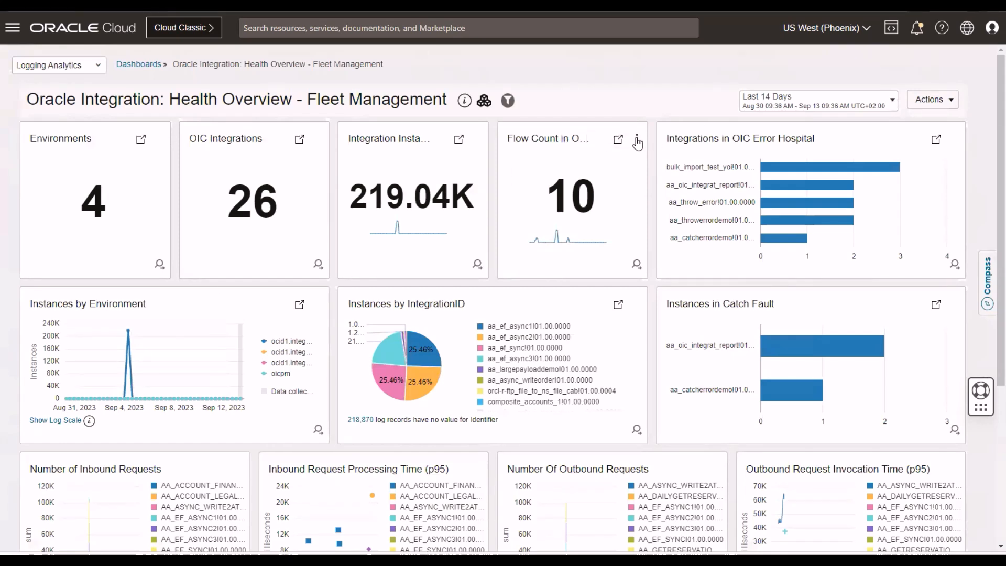
mouse_move(566, 149)
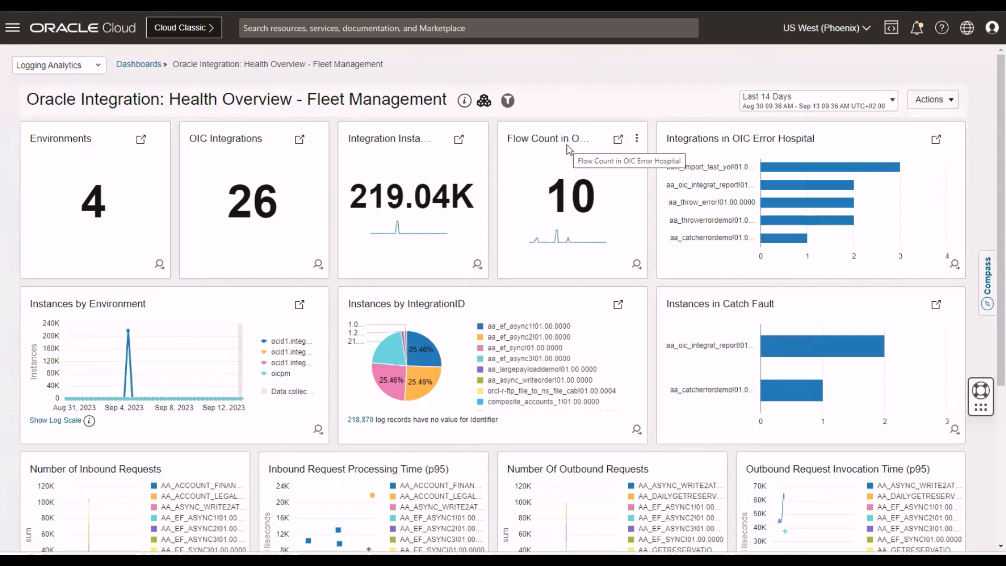
mouse_move(581, 145)
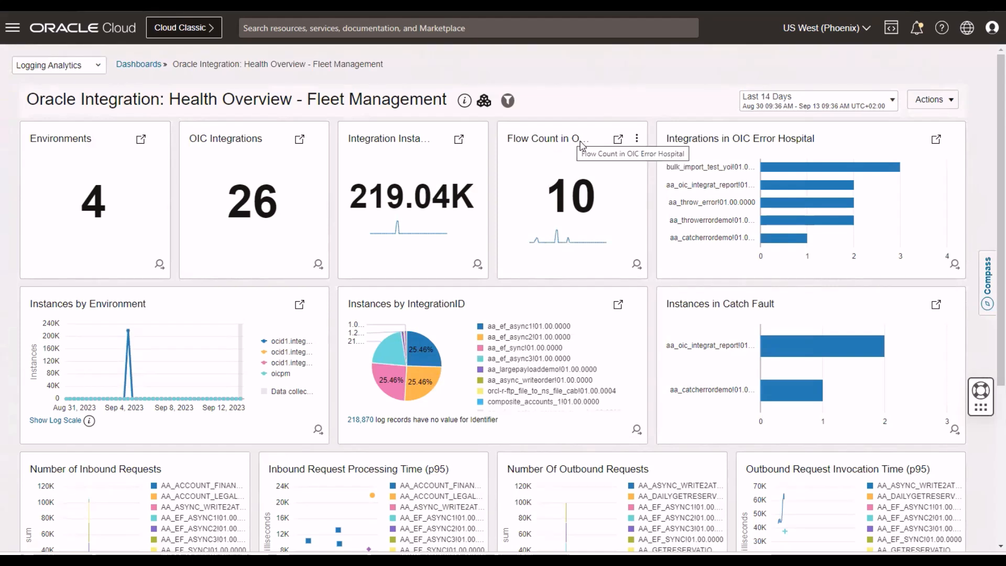
mouse_move(127, 339)
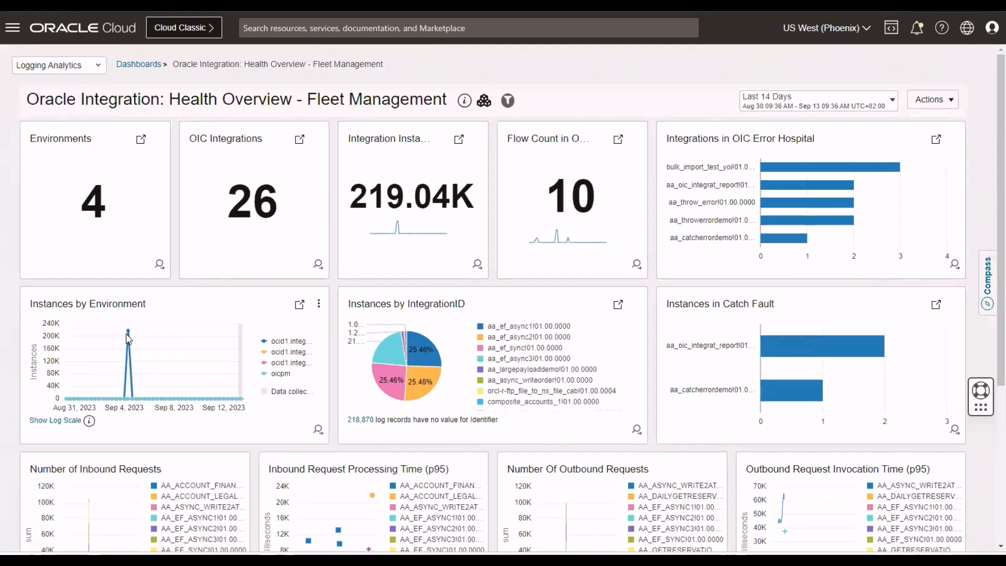
mouse_move(264, 341)
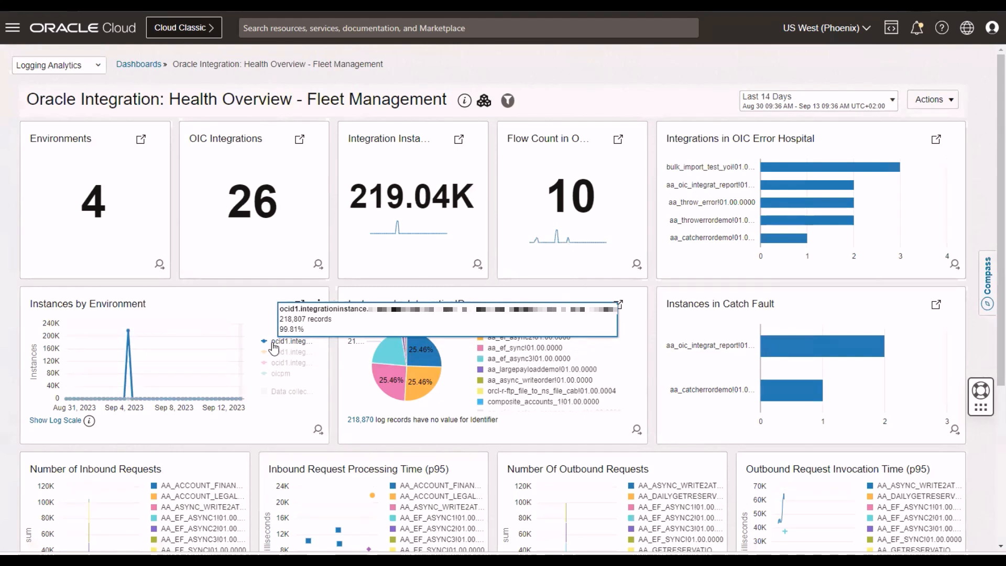
mouse_move(497, 324)
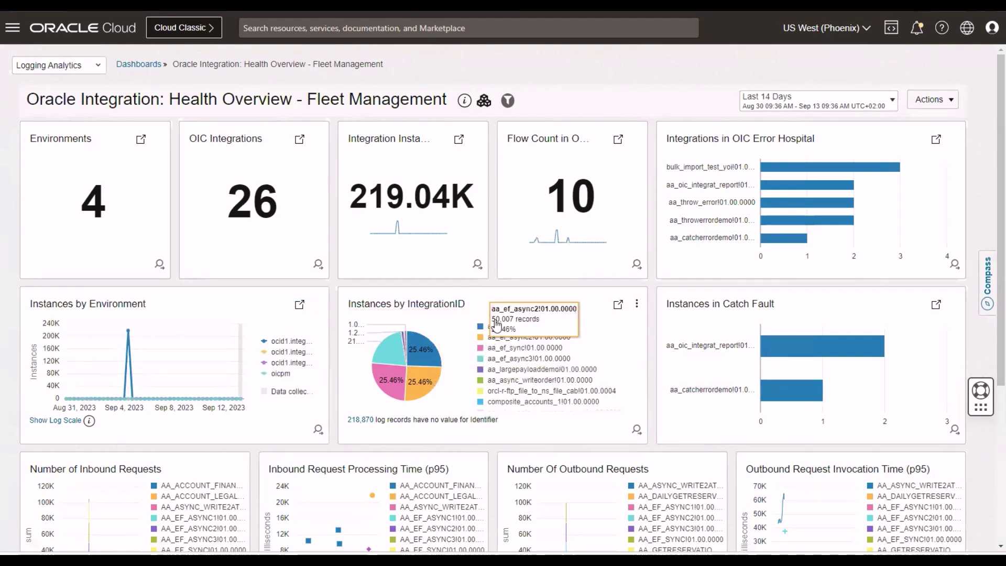
mouse_move(491, 329)
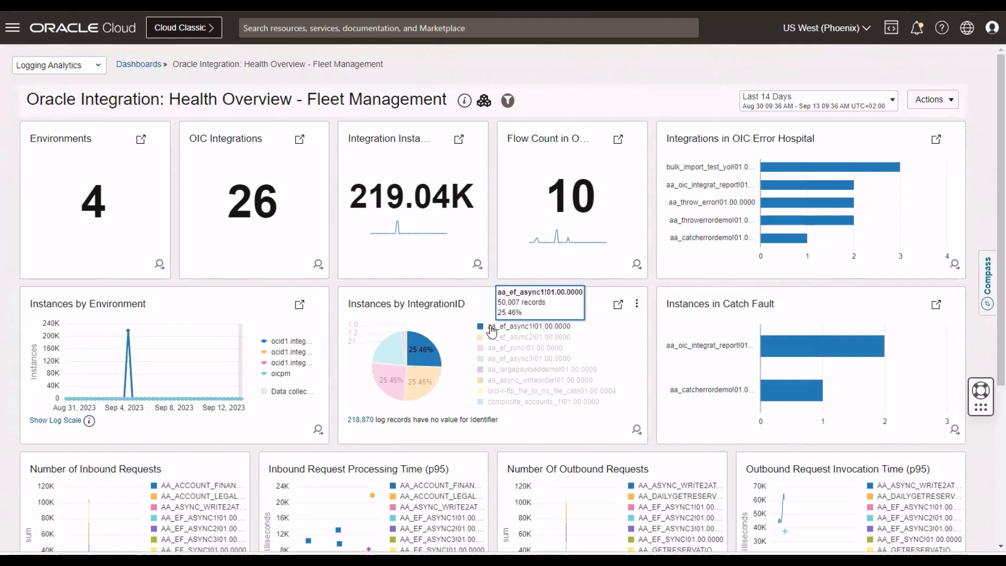
- Review the Fleet Management dashboard tiles showing 4 environments and 26 integrations
scroll(down, 3)
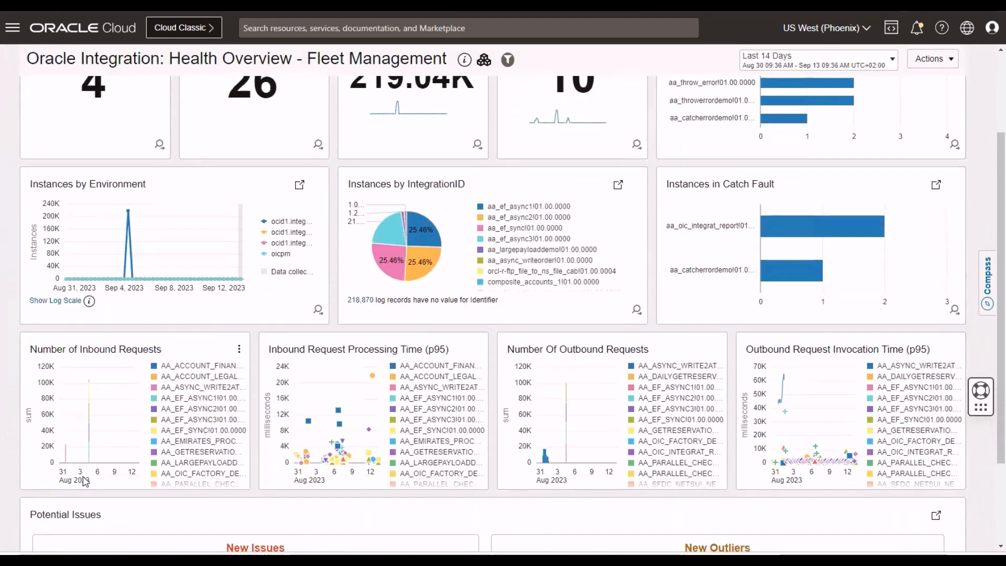
mouse_move(160, 365)
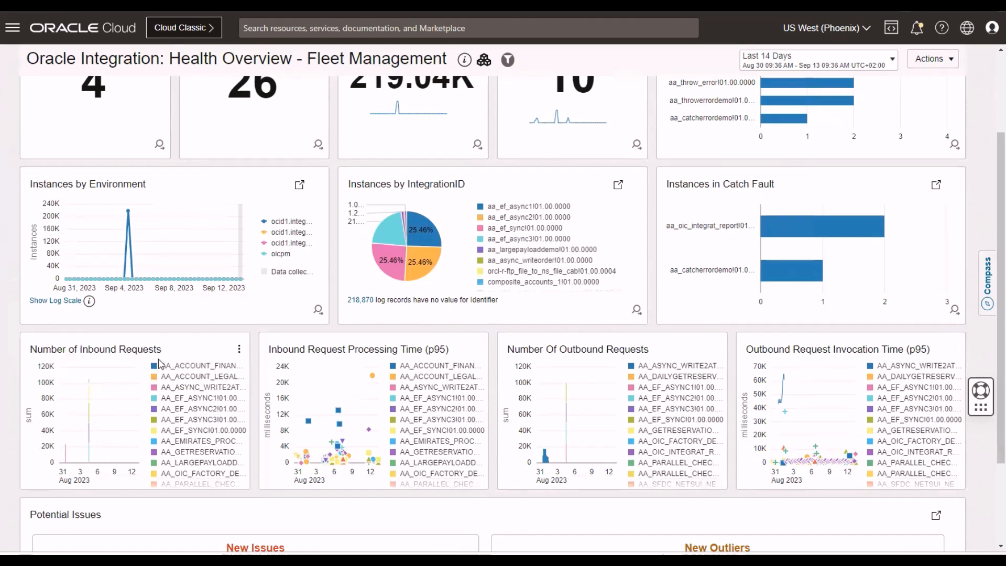
mouse_move(370, 429)
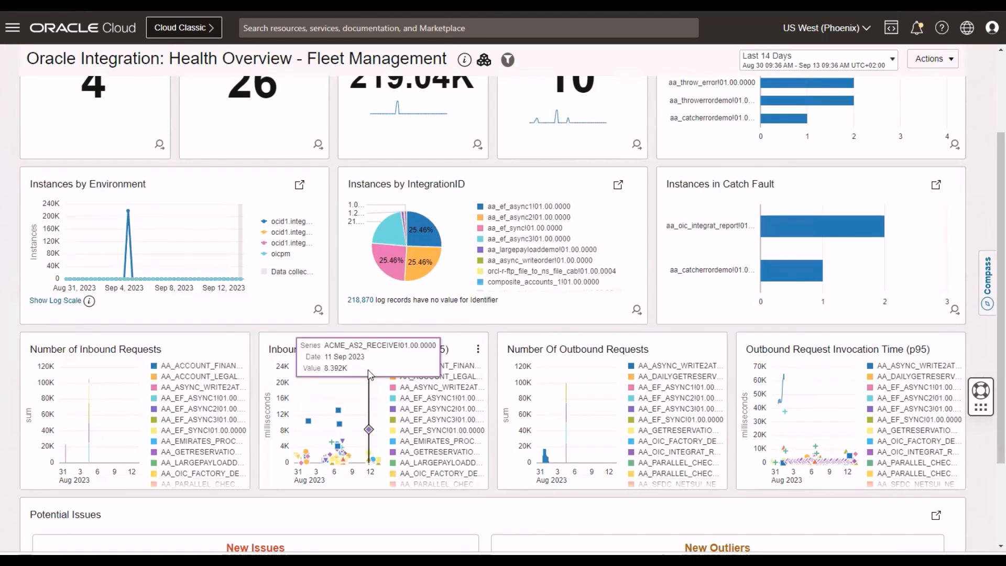
- Scroll to Potential Issues showing 42 new issues and 25 new outliers
scroll(down, 3)
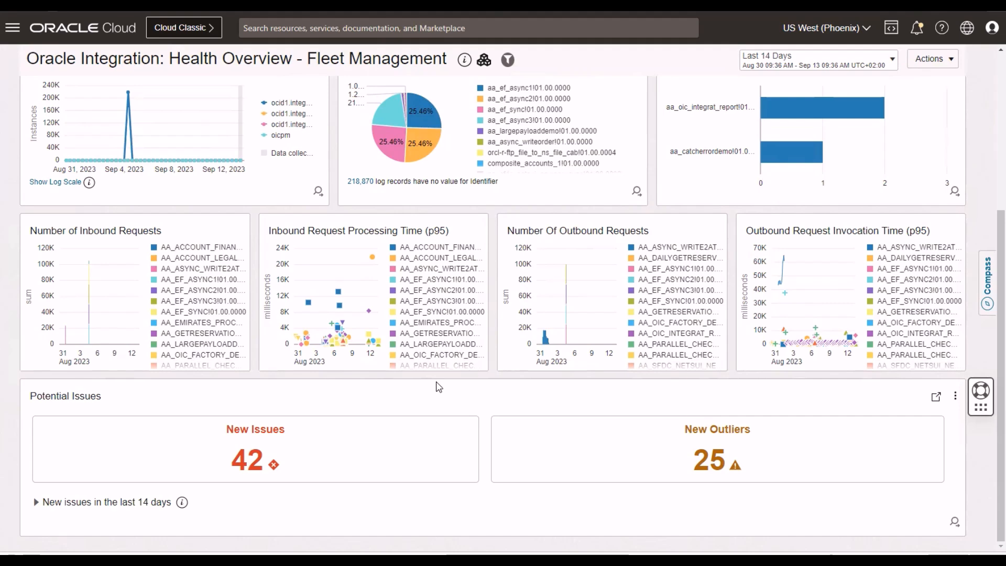
mouse_move(190, 452)
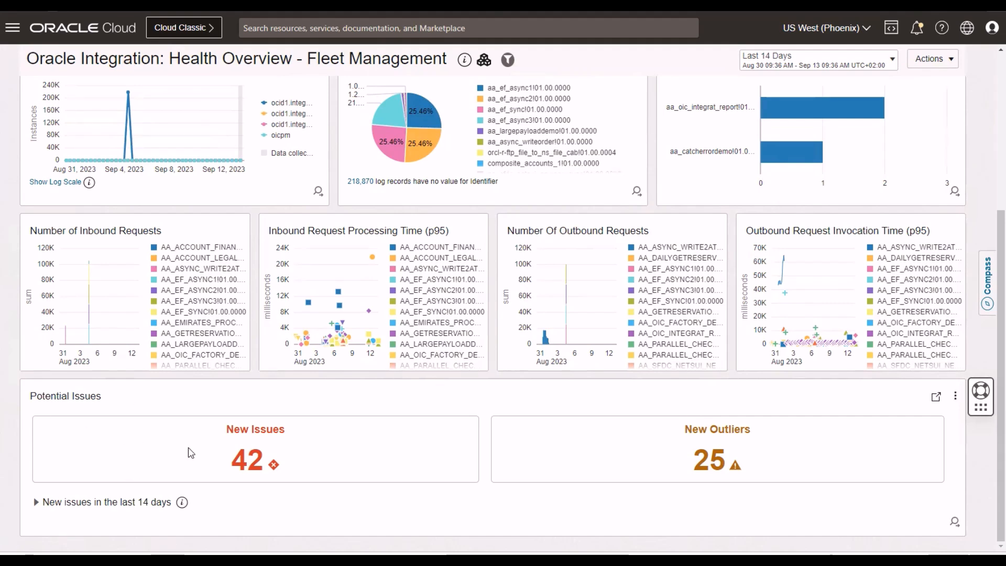
scroll(up, 3)
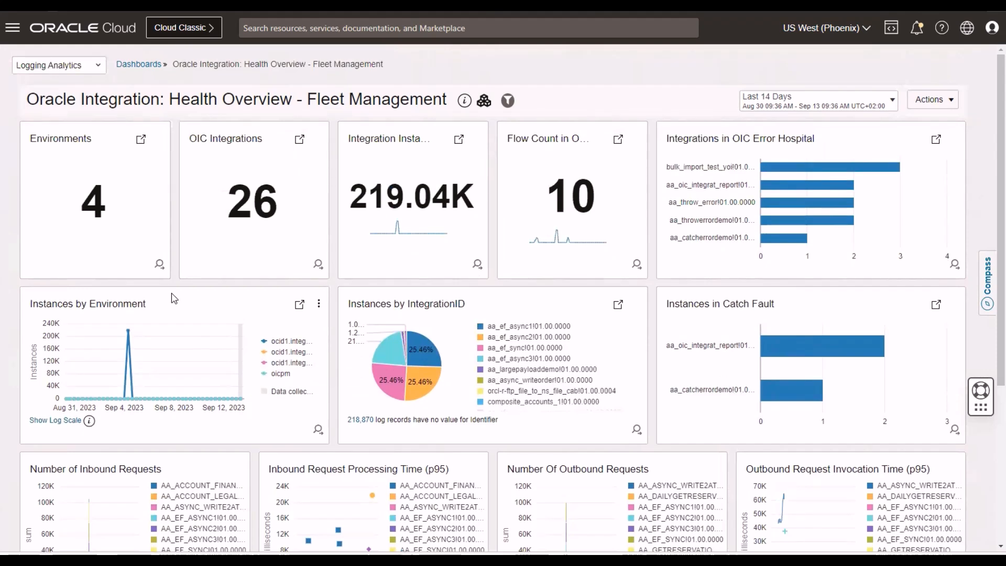
mouse_move(319, 304)
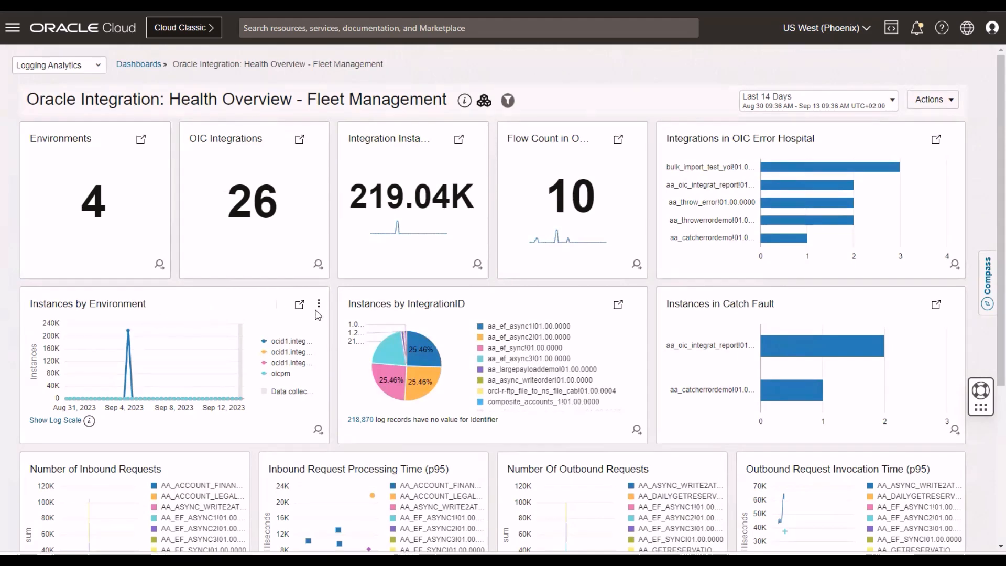
mouse_move(148, 425)
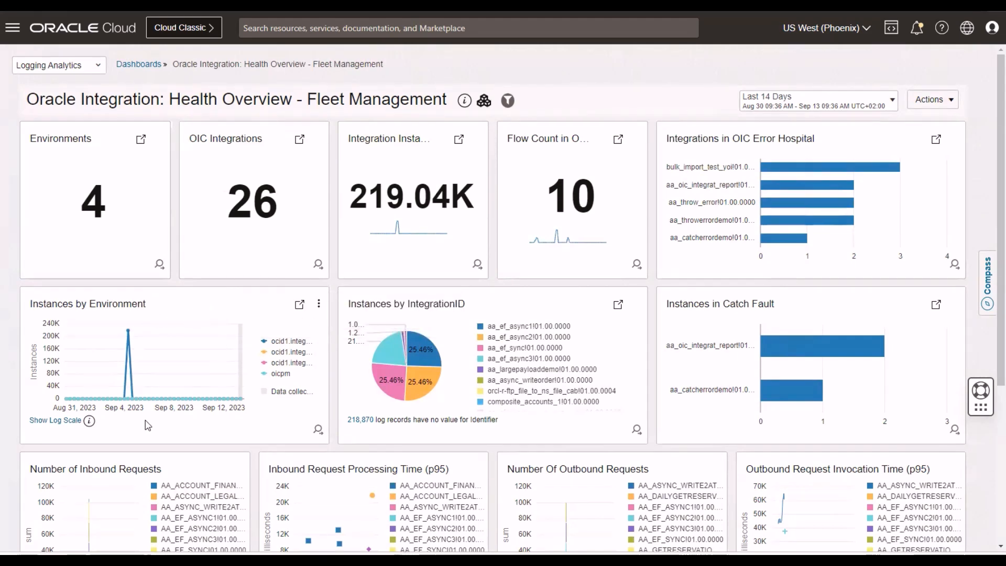
- Open the Instances by Environment widget in Log Explorer
scroll(down, 3)
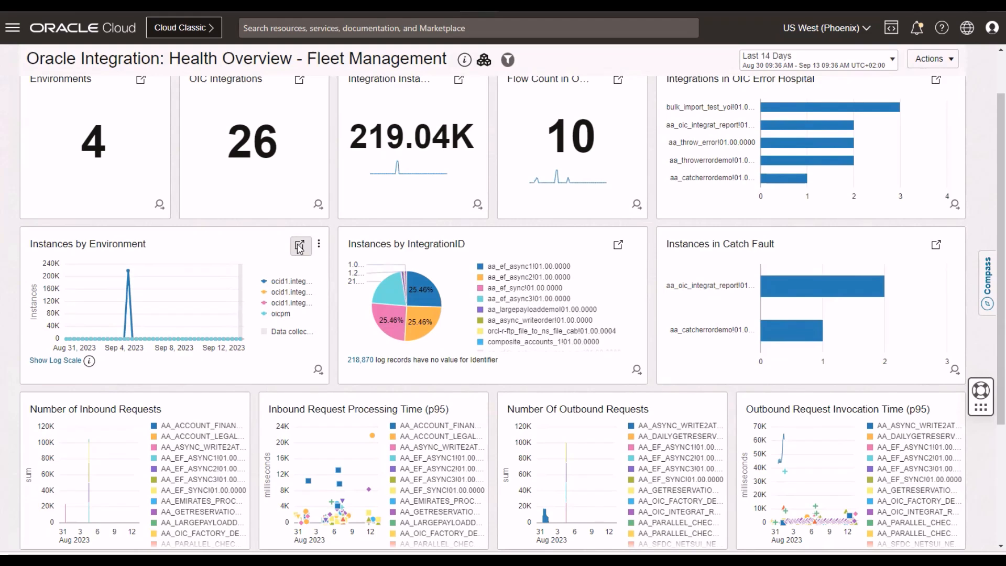
click(300, 245)
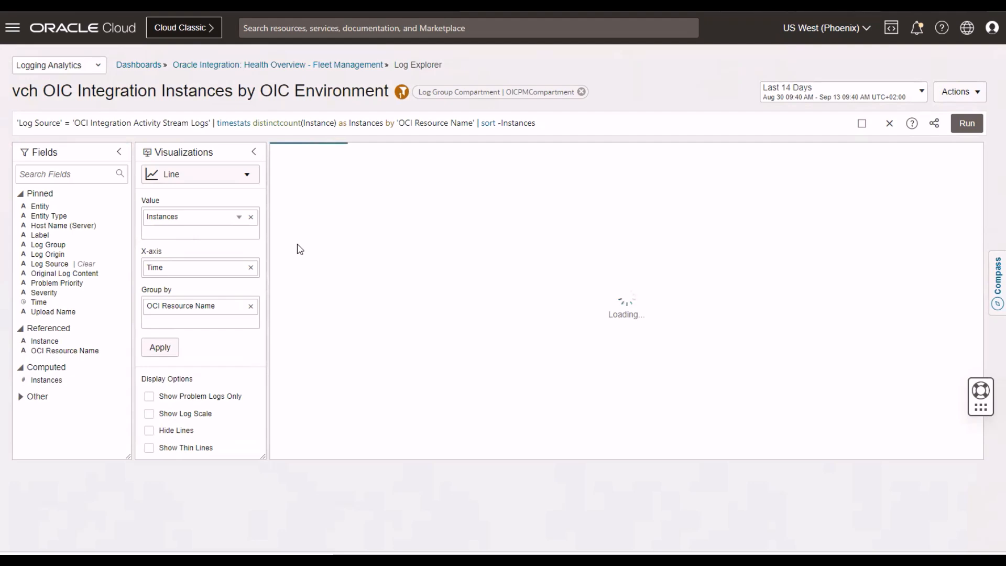
mouse_move(590, 142)
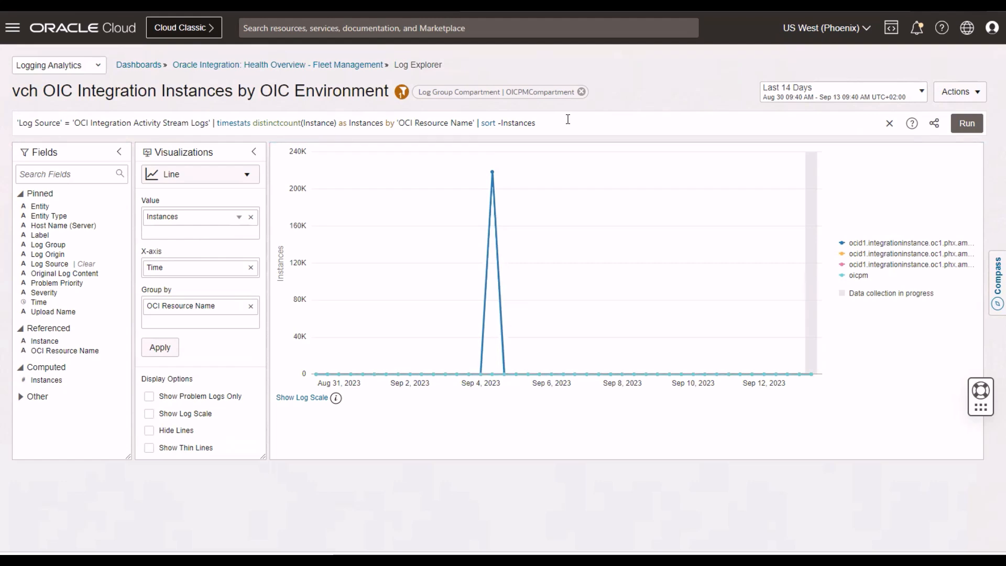
- Check the Actions menu and expand the Other fields group in Log Explorer
click(960, 92)
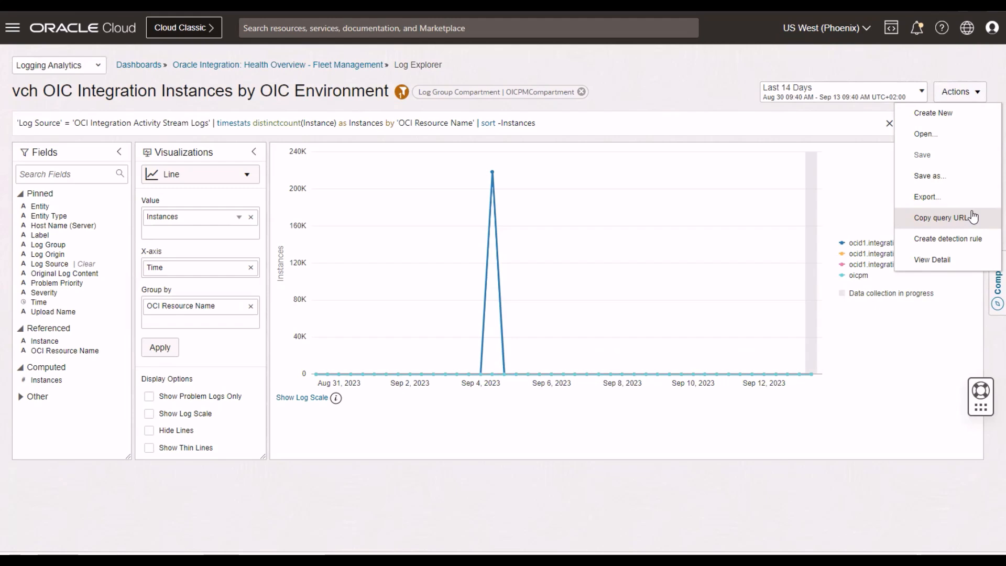
mouse_move(18, 400)
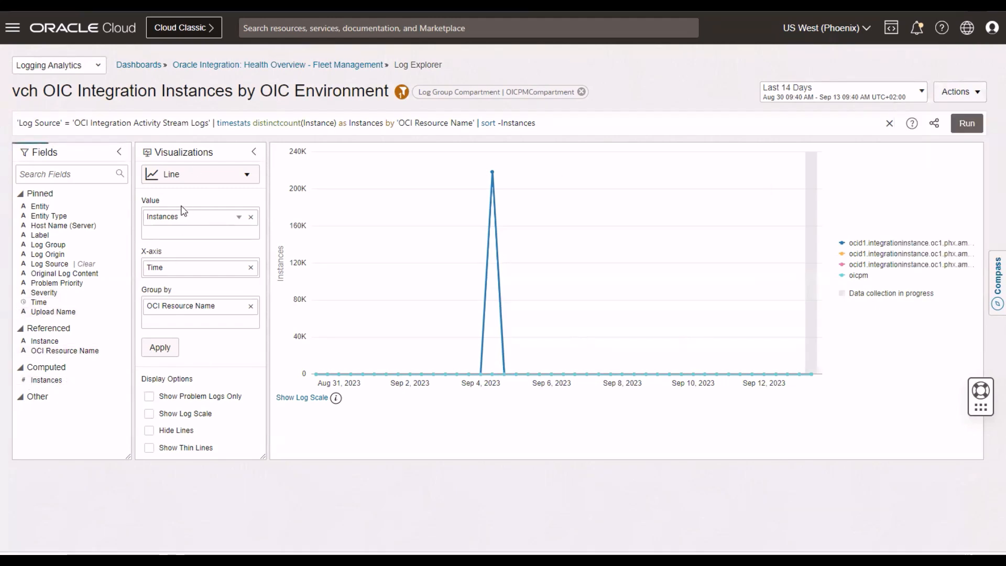
click(38, 396)
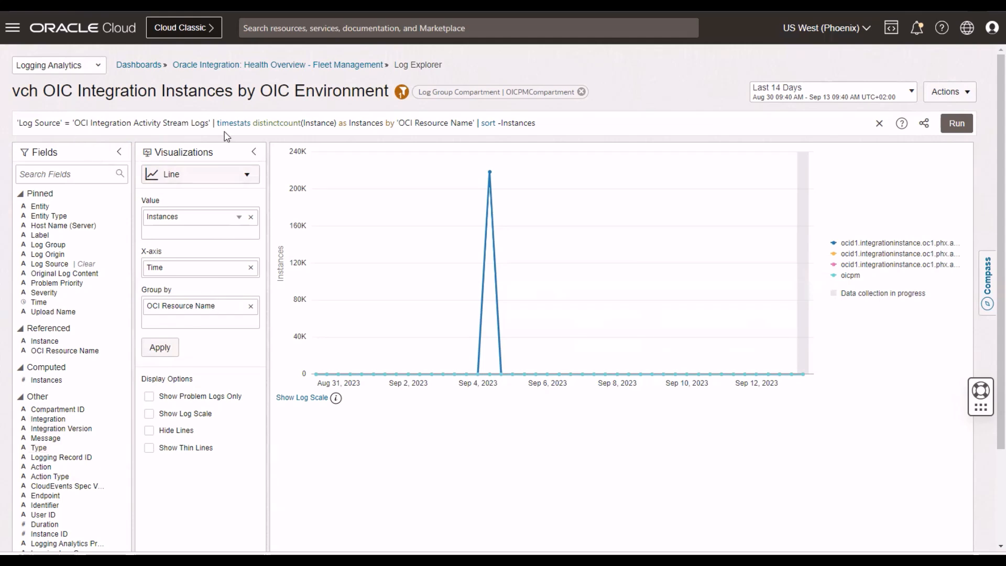
mouse_move(377, 139)
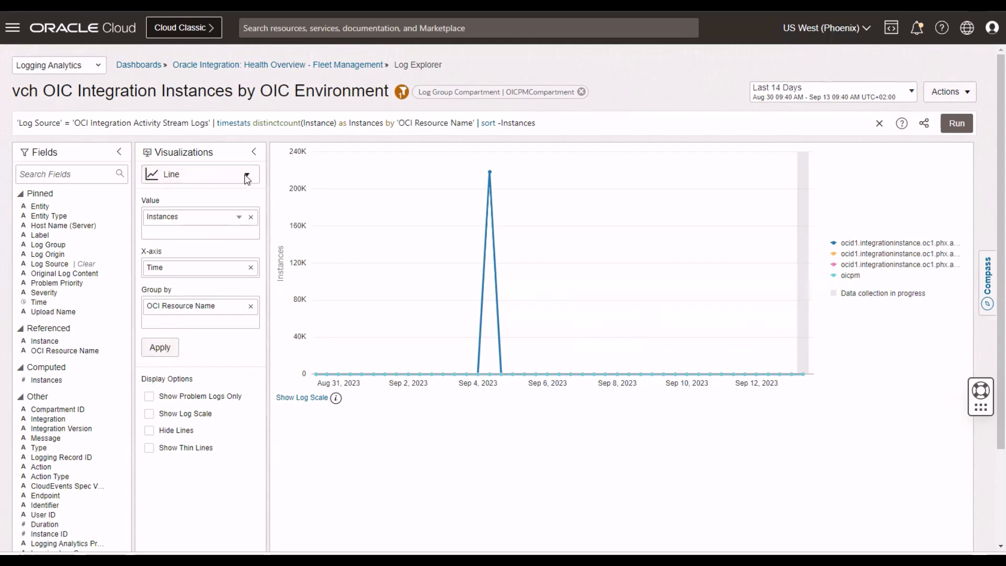
click(246, 174)
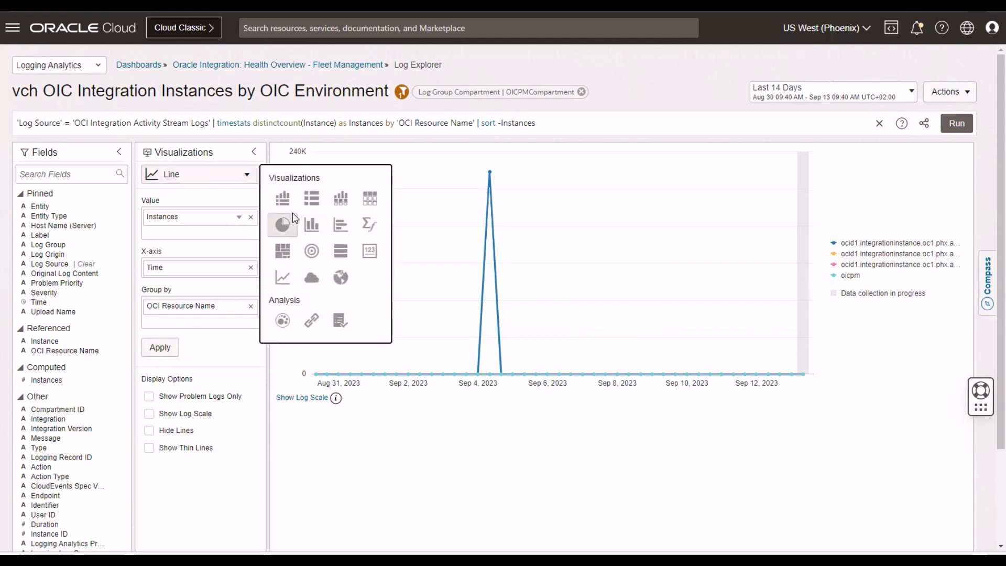
mouse_move(282, 320)
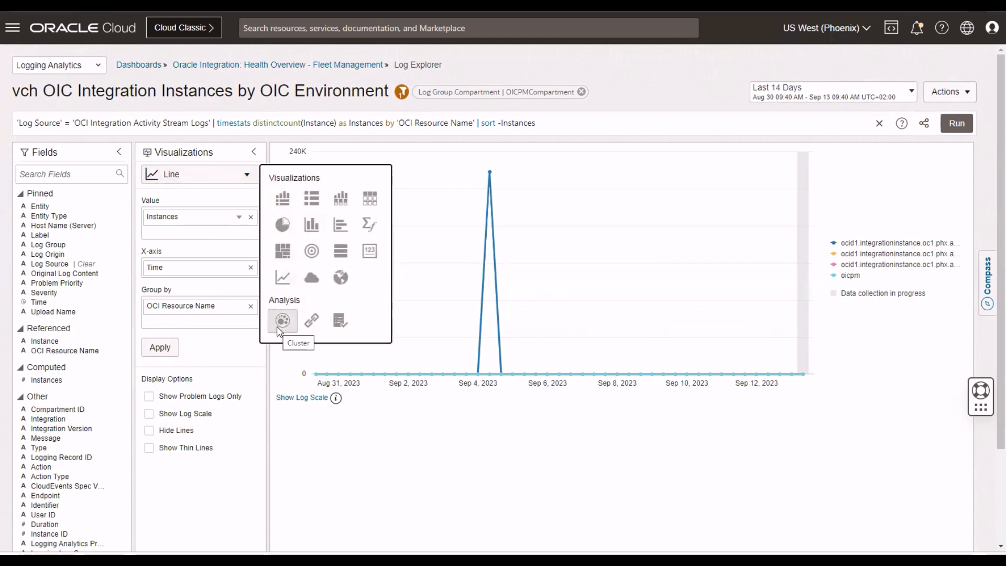
mouse_move(340, 320)
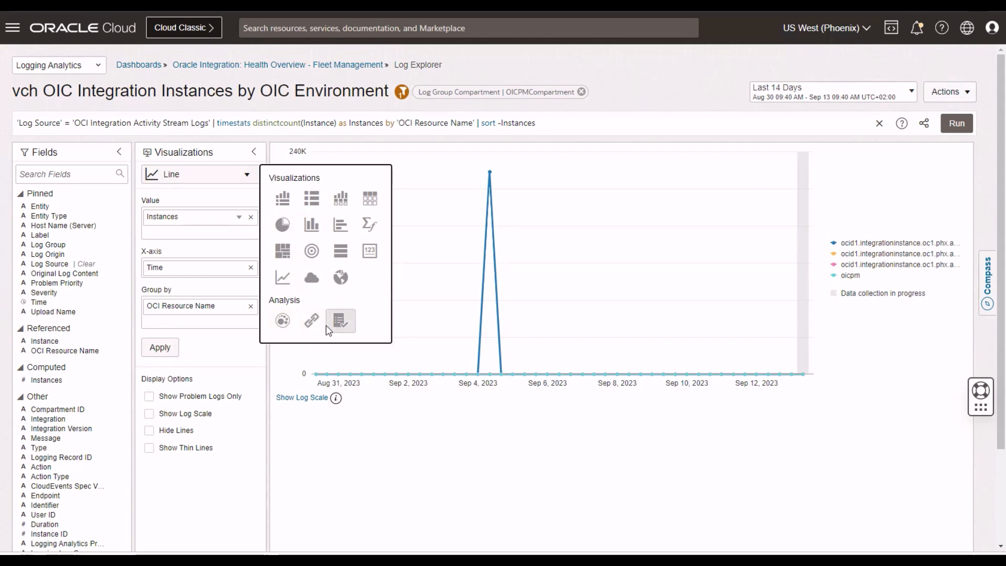
mouse_move(340, 251)
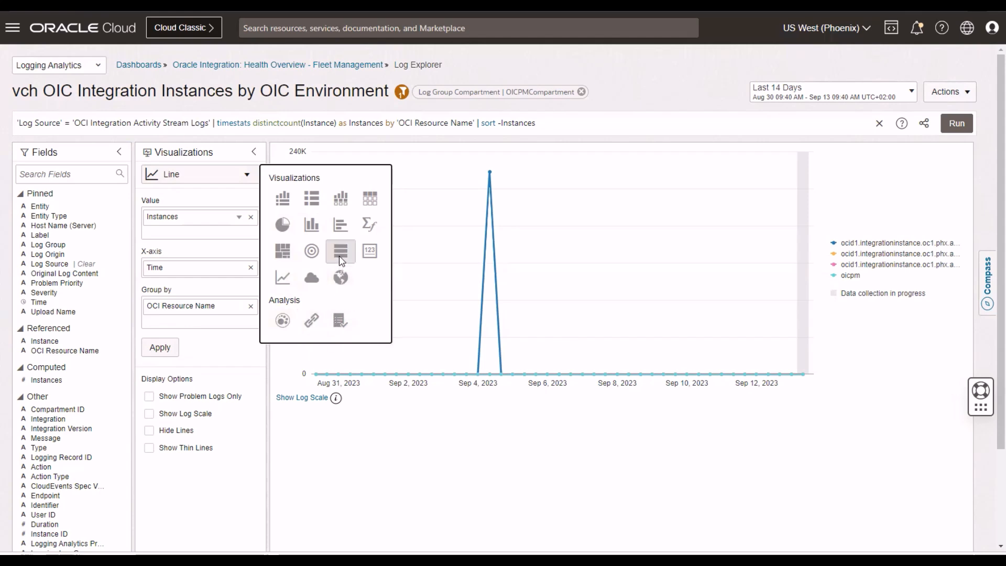
mouse_move(312, 251)
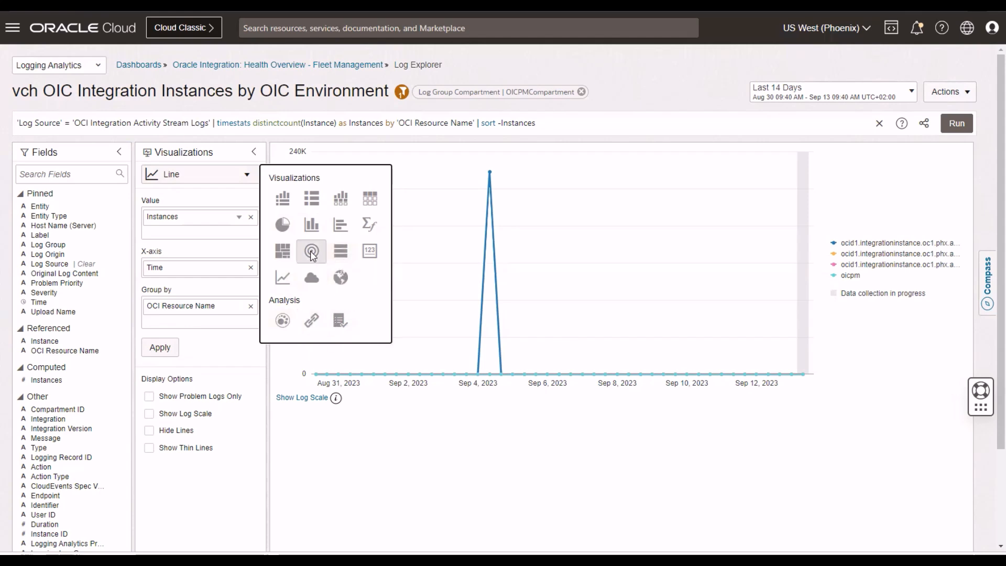
mouse_move(311, 250)
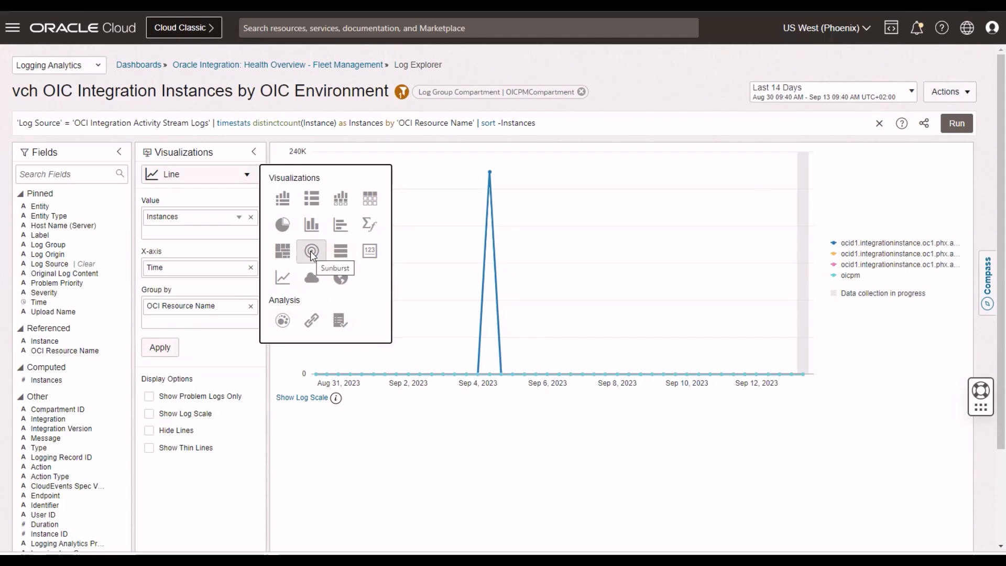
mouse_move(437, 223)
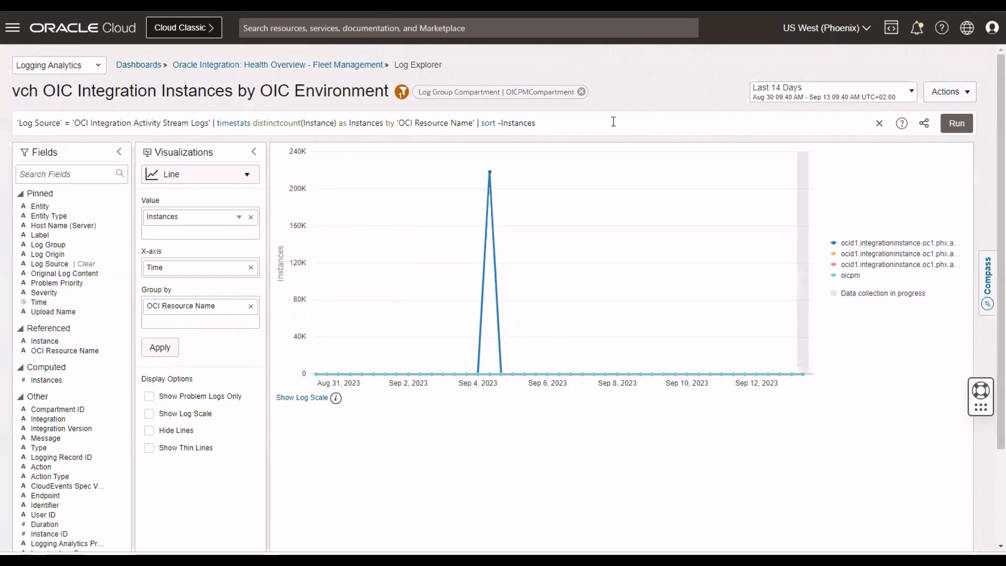
mouse_move(222, 62)
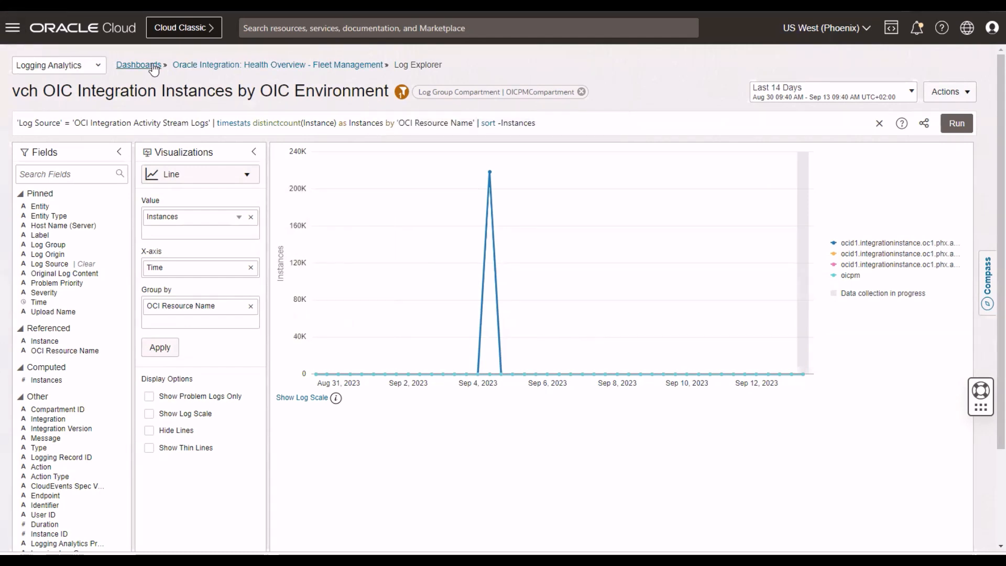
click(137, 64)
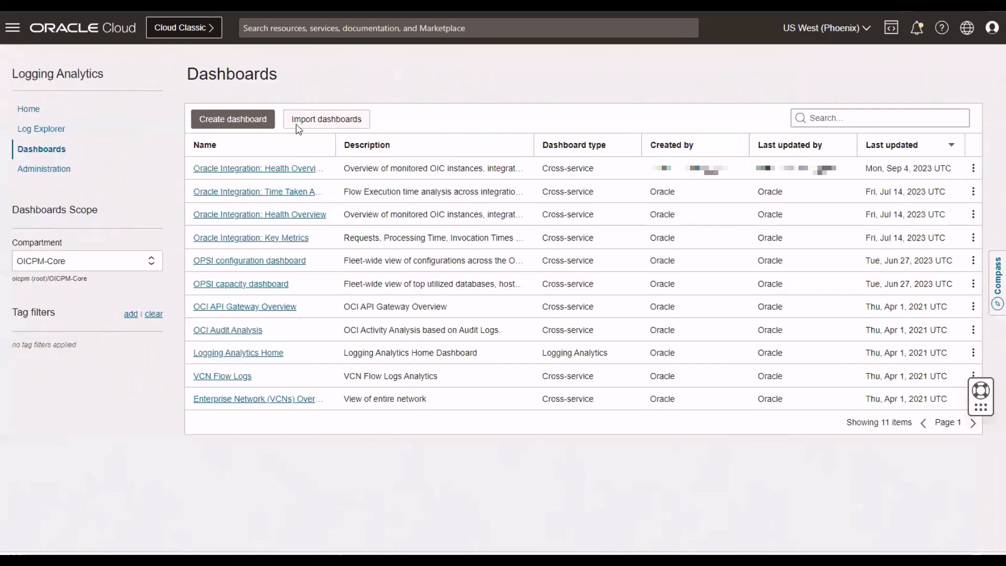
click(205, 145)
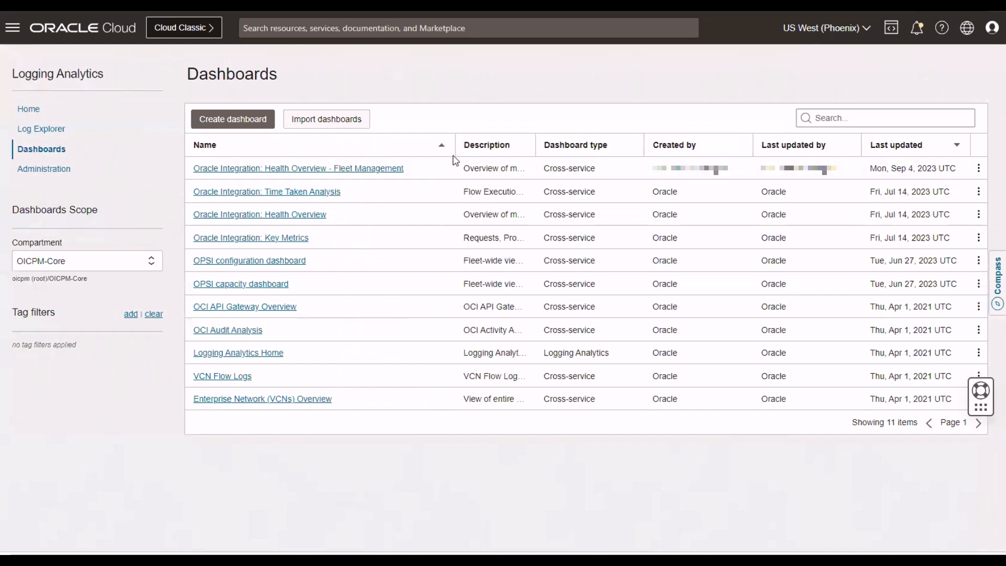
mouse_move(243, 222)
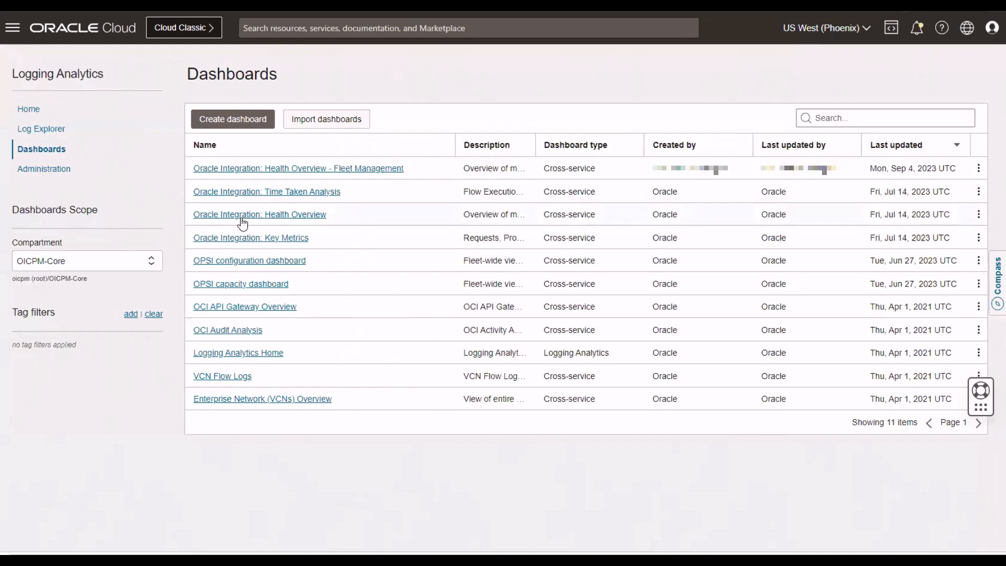
mouse_move(225, 240)
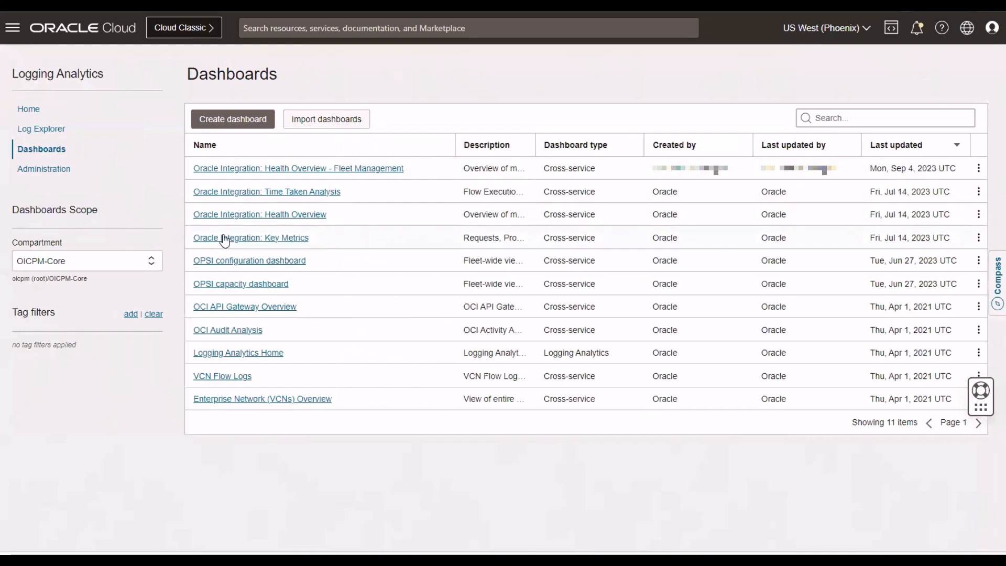
mouse_move(221, 196)
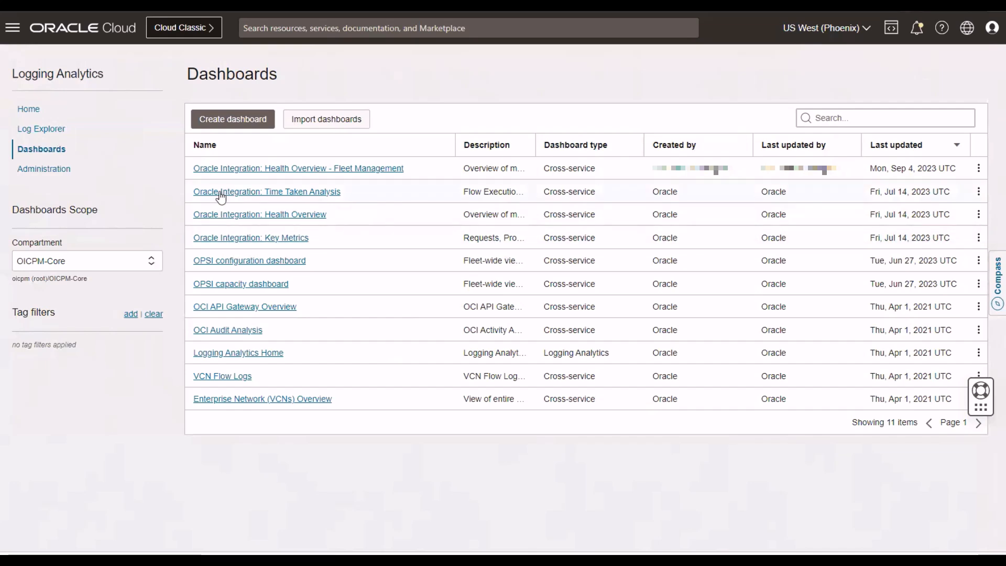
mouse_move(307, 215)
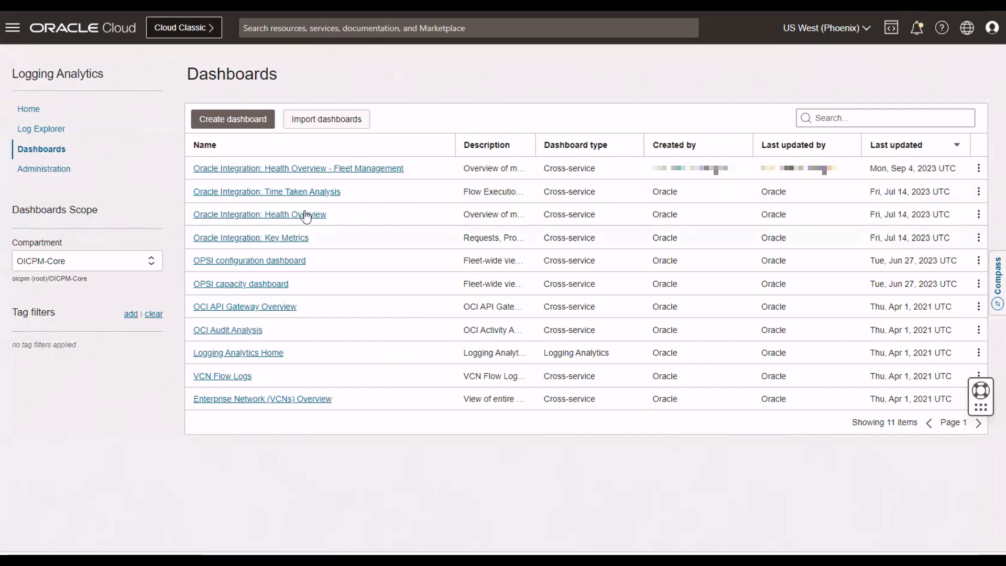
mouse_move(288, 226)
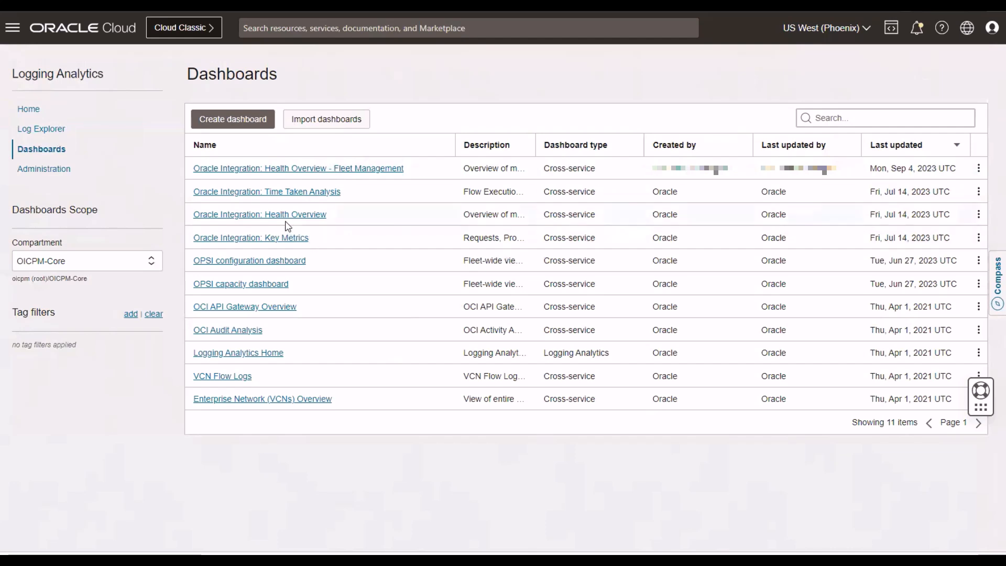
mouse_move(352, 178)
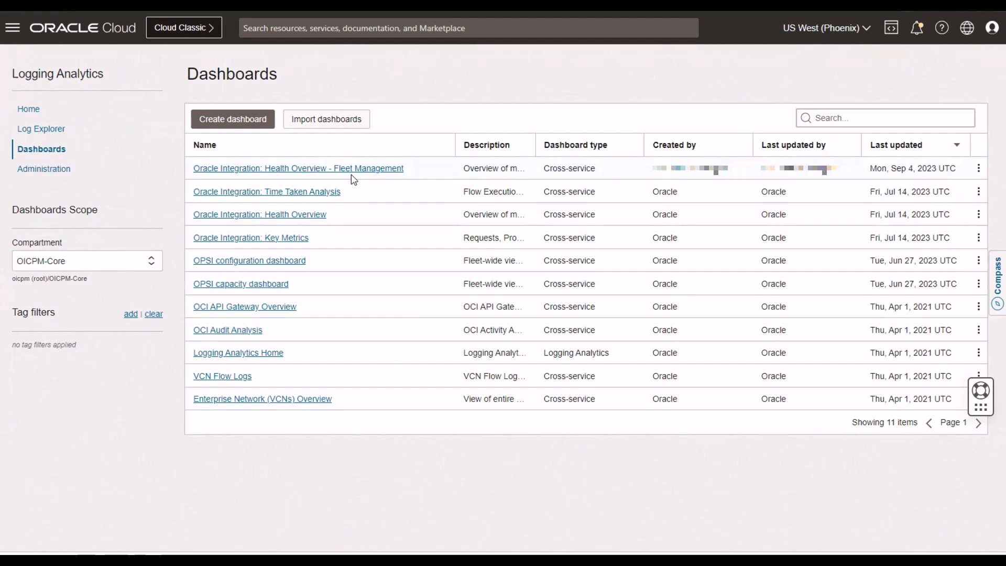
mouse_move(343, 178)
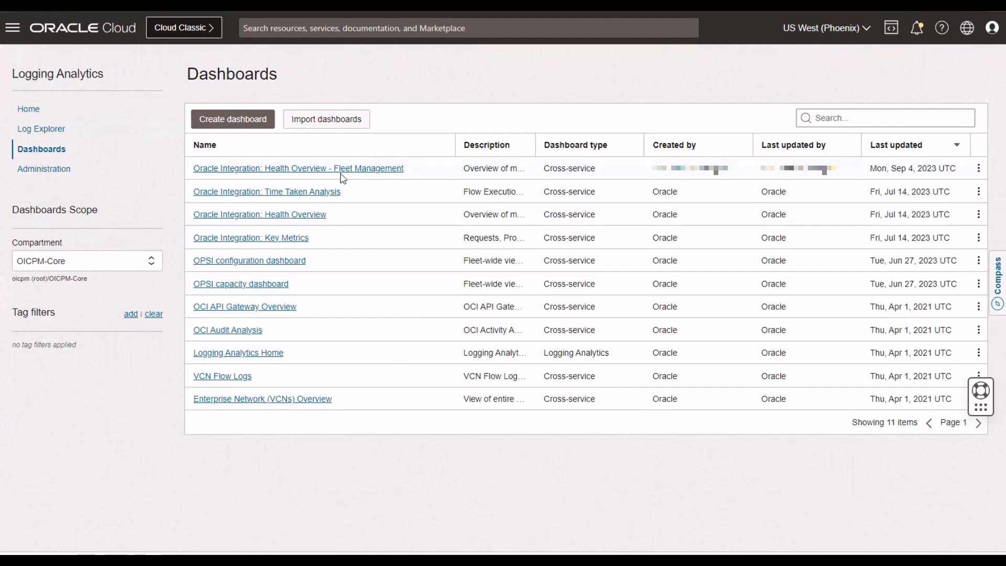
mouse_move(340, 172)
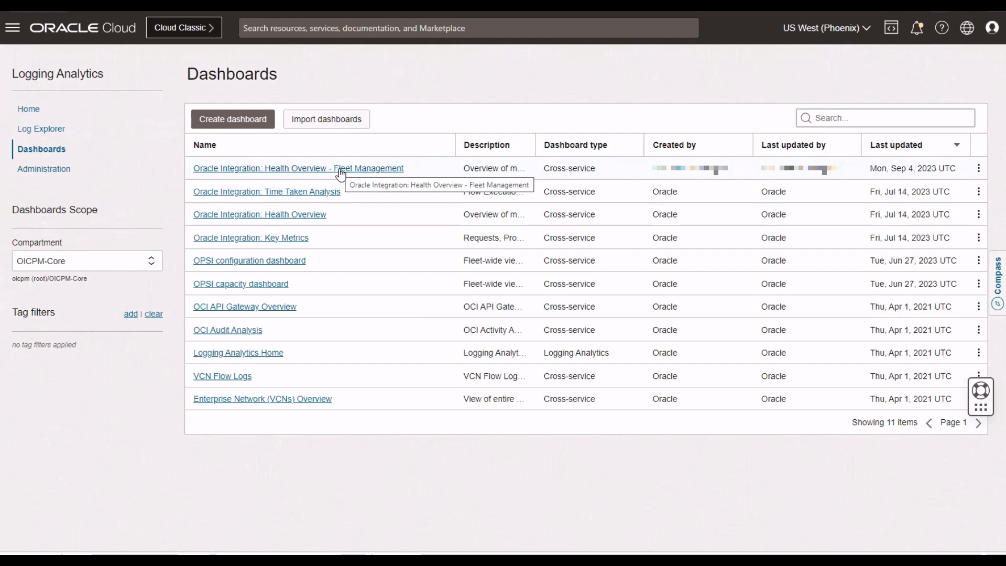
mouse_move(306, 221)
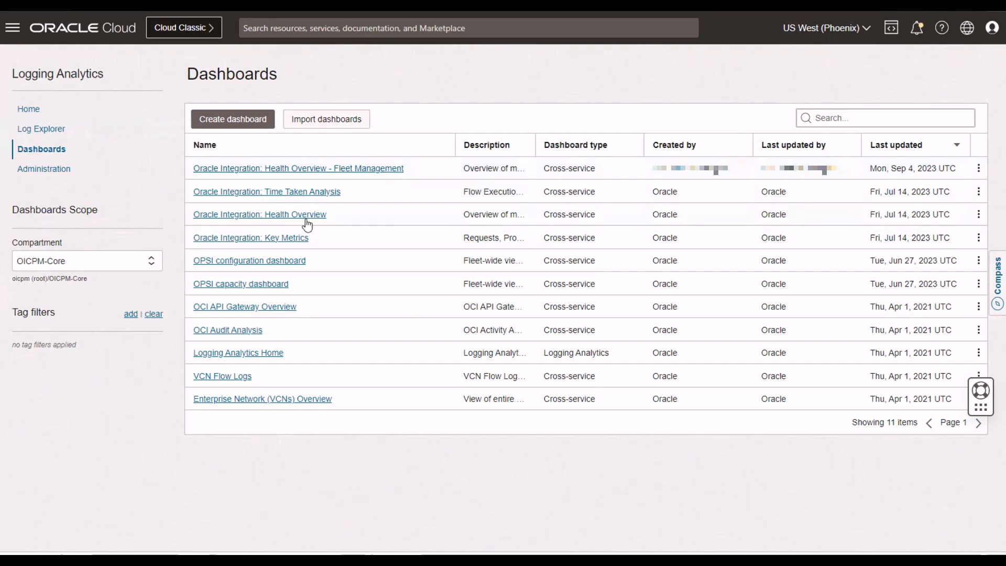
mouse_move(230, 248)
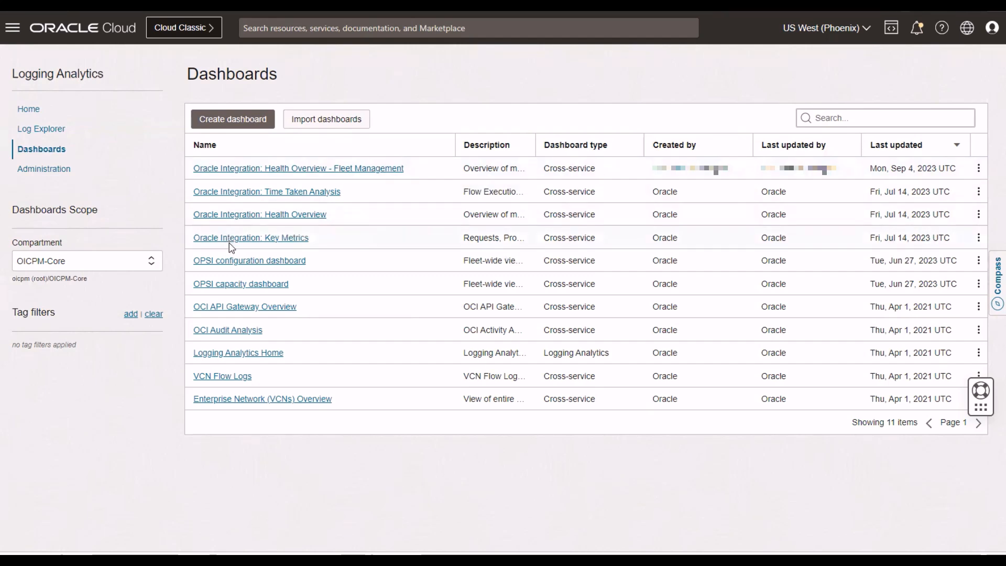
- Open Oracle Integration: Key Metrics and scan its inbound request charts
click(250, 238)
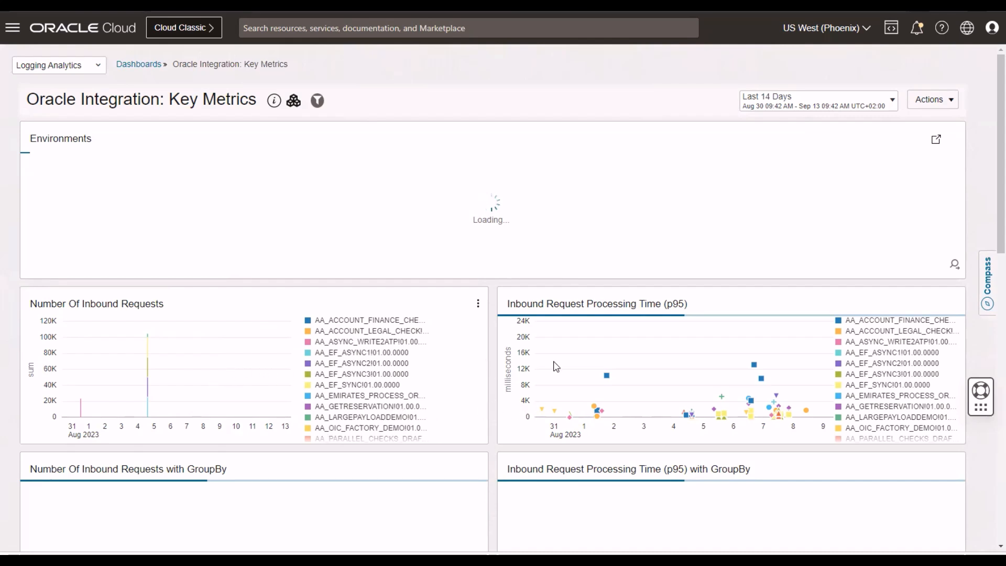
scroll(down, 3)
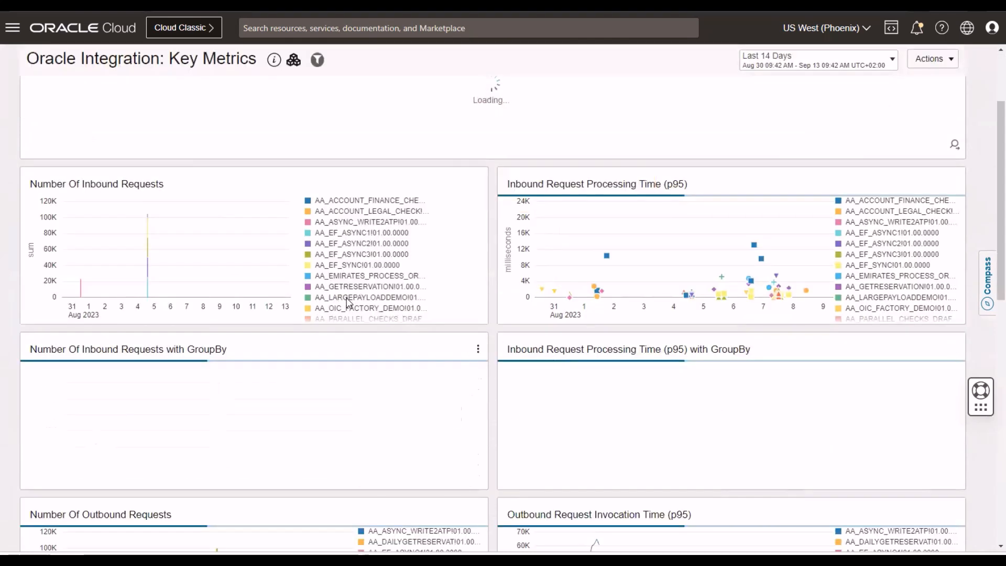
scroll(up, 3)
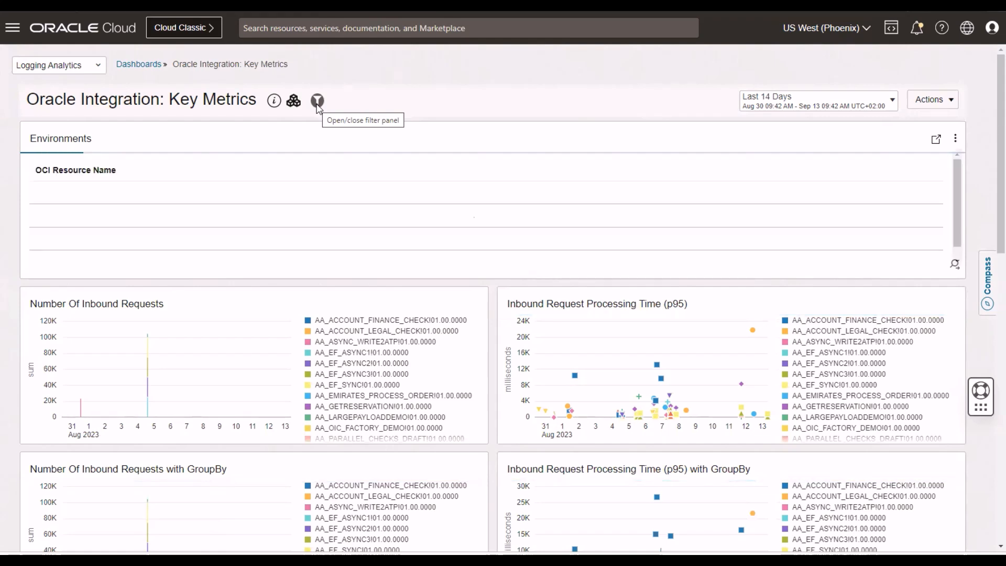
- Show the Key Metrics filters and list OIC environments and integration identifiers
click(316, 100)
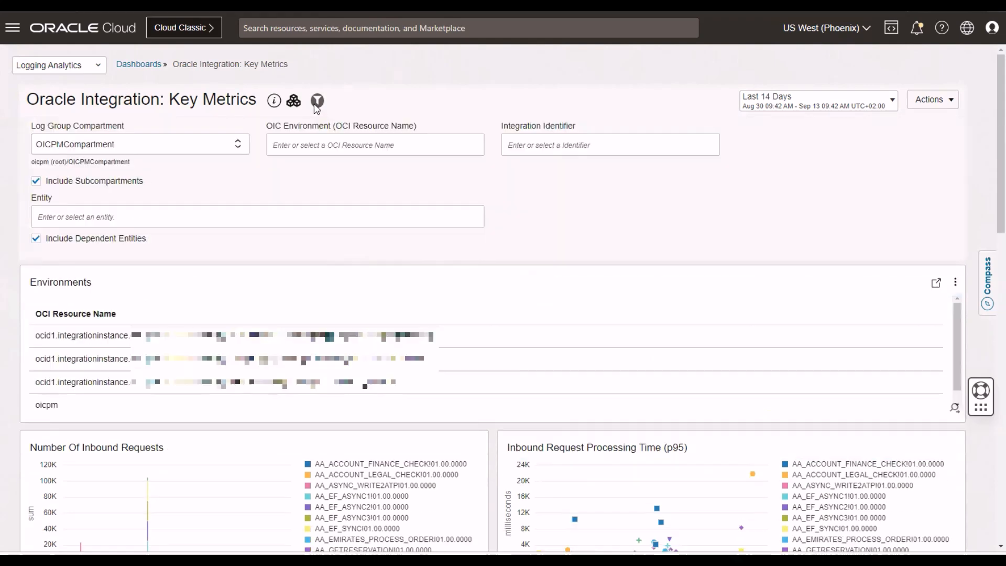
click(375, 145)
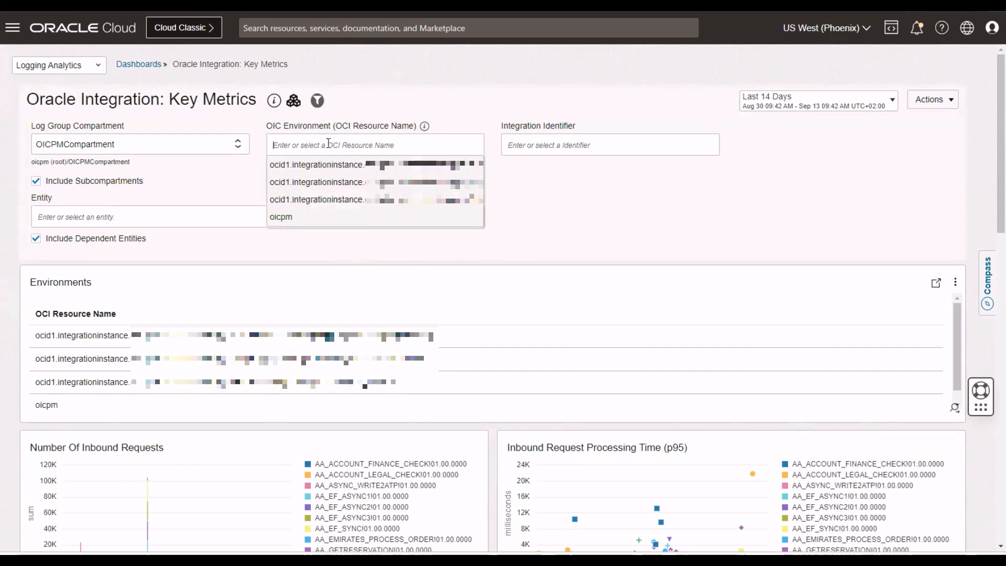
mouse_move(311, 192)
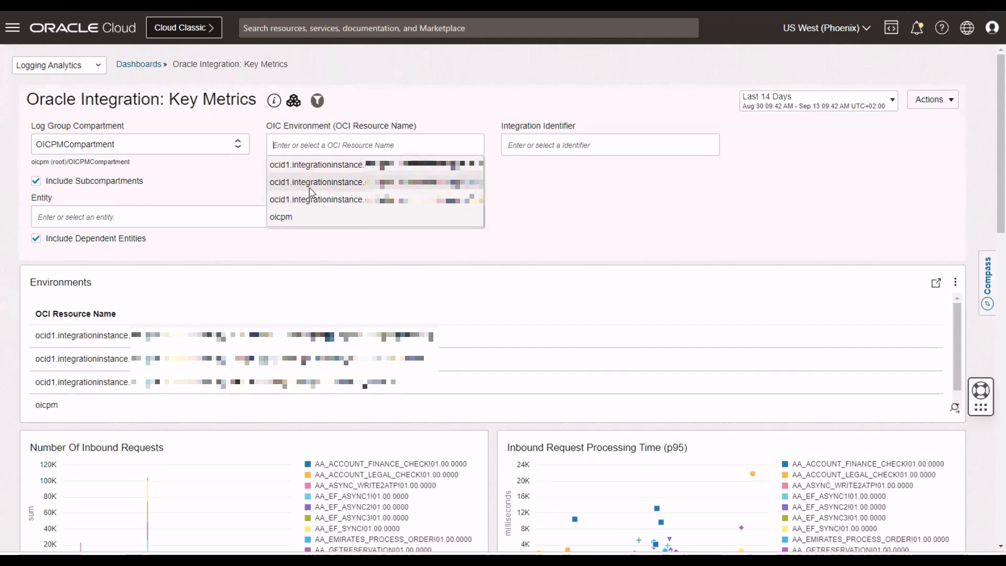
mouse_move(288, 228)
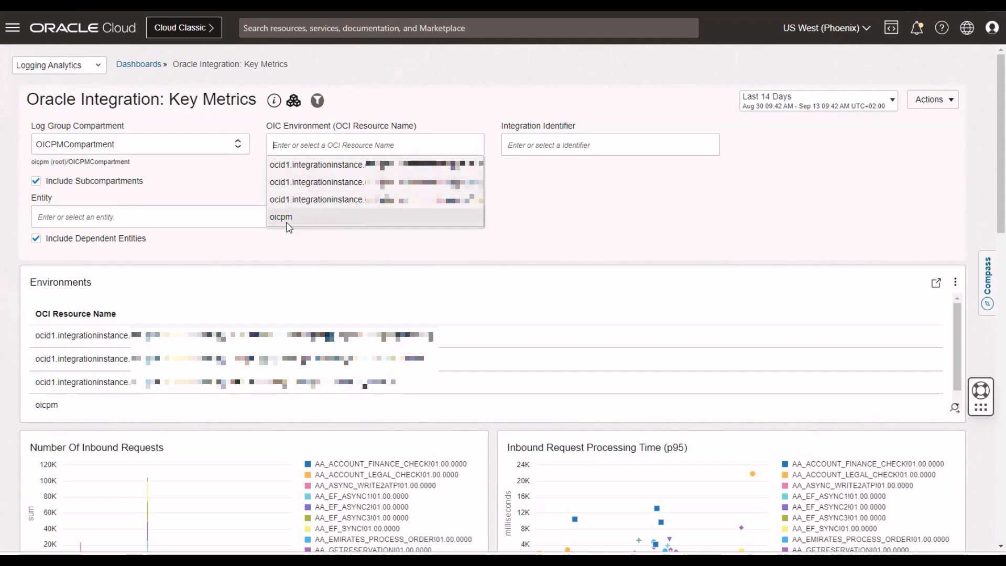
mouse_move(289, 165)
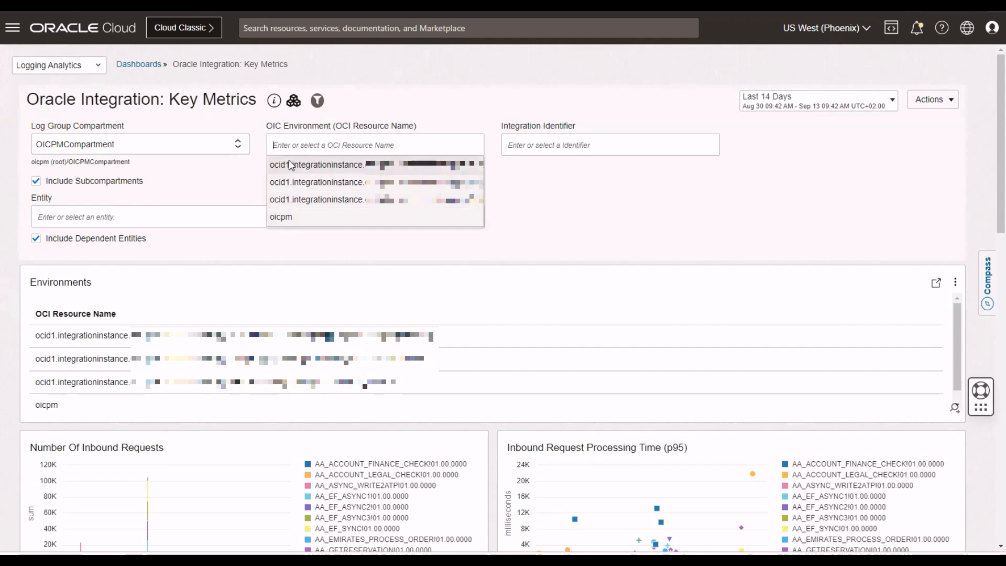
mouse_move(293, 198)
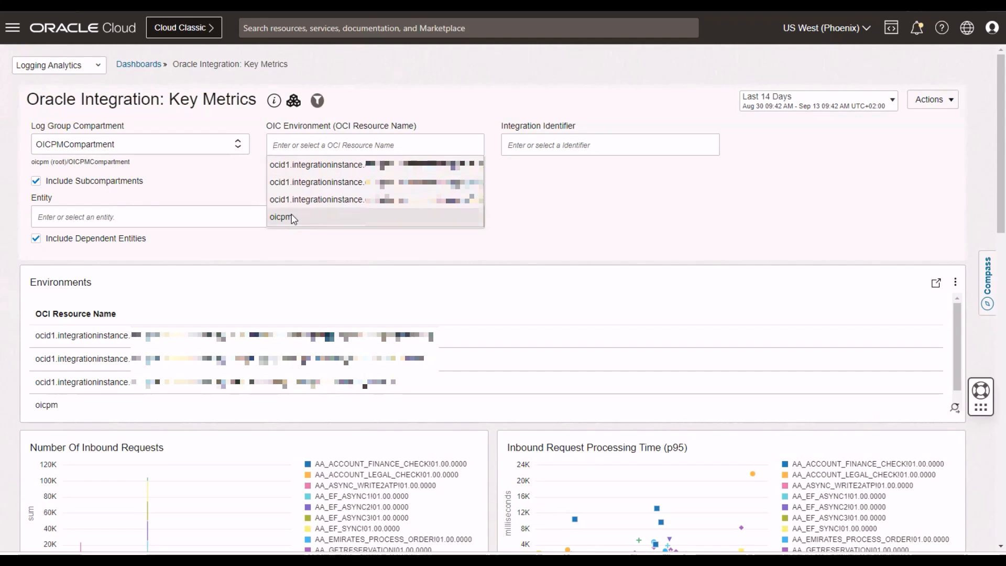
click(609, 145)
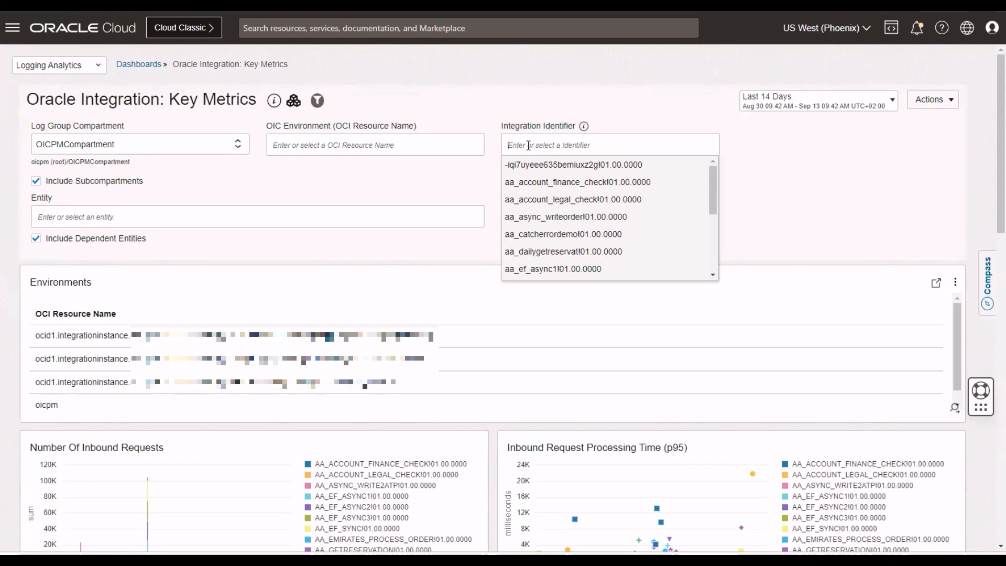
mouse_move(238, 177)
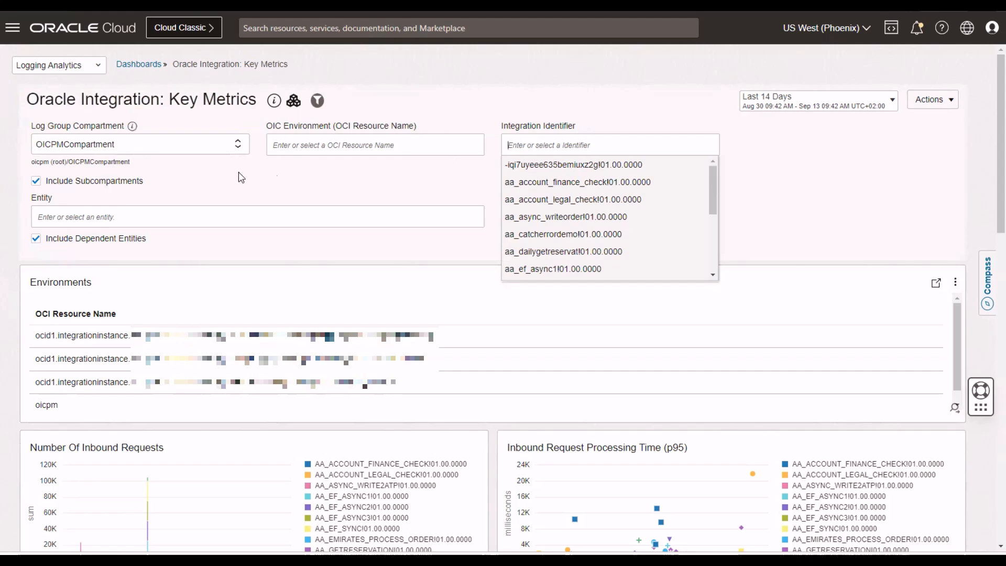
mouse_move(441, 167)
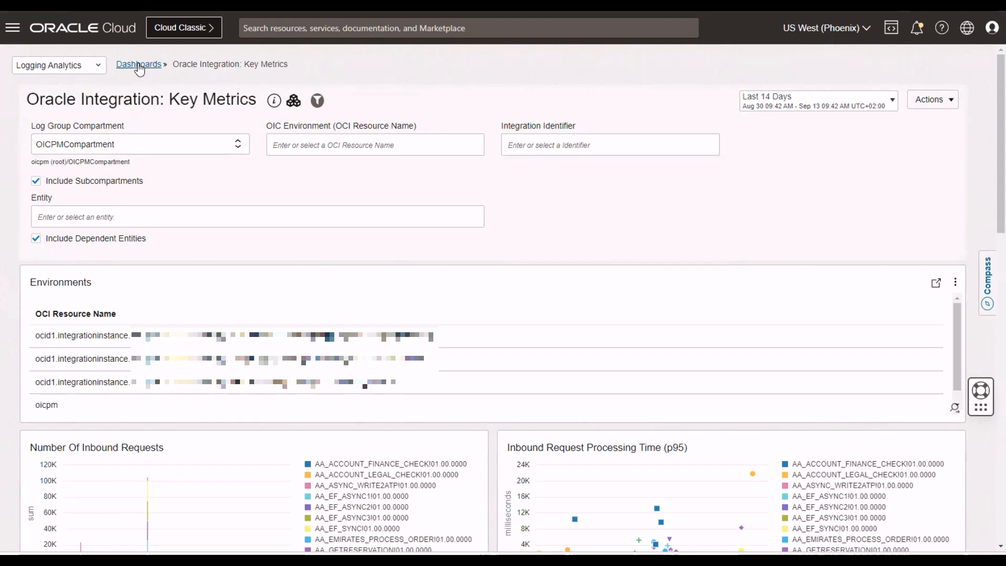
- Open Oracle Integration: Time Taken Analysis from the Dashboards list
click(138, 64)
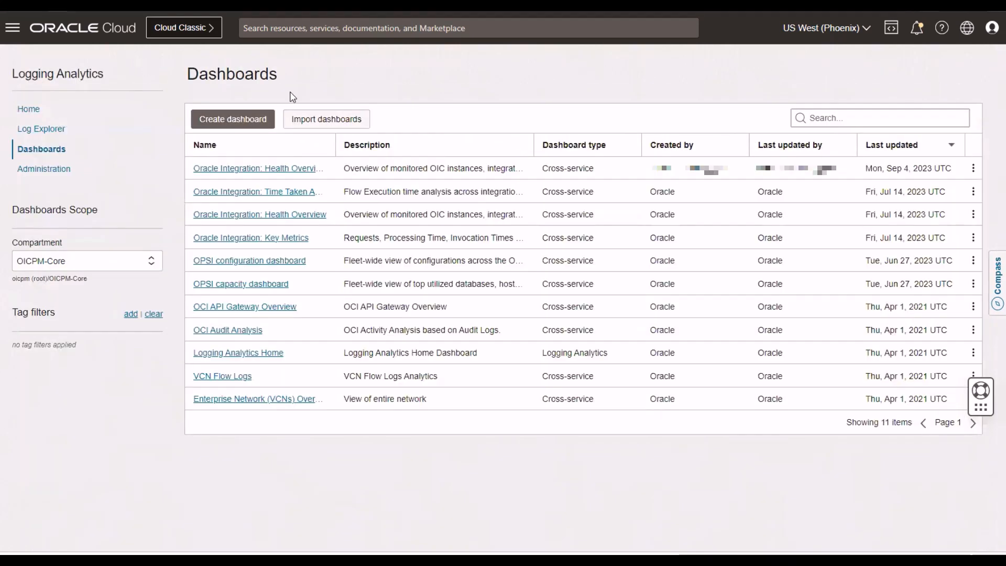
mouse_move(274, 195)
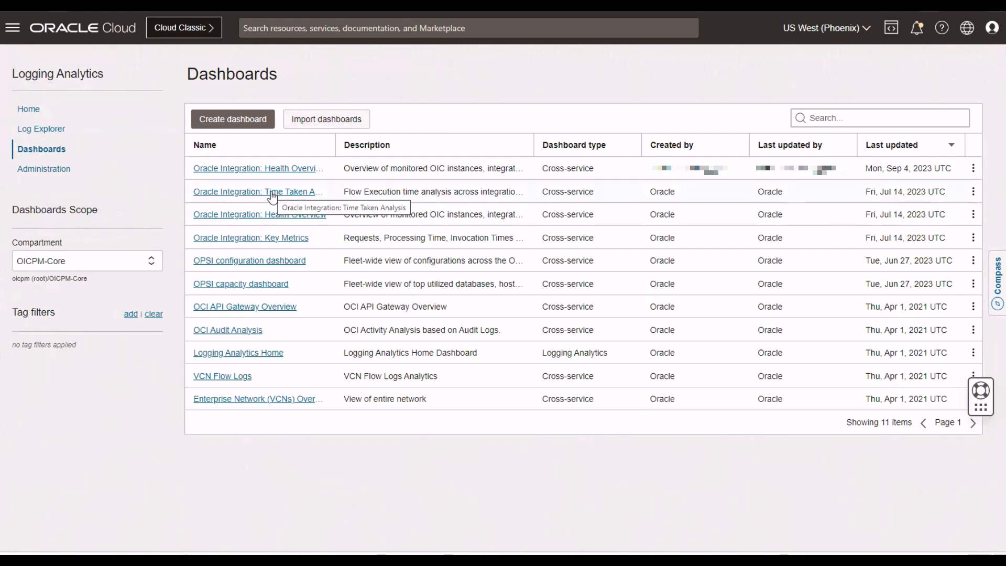
click(257, 191)
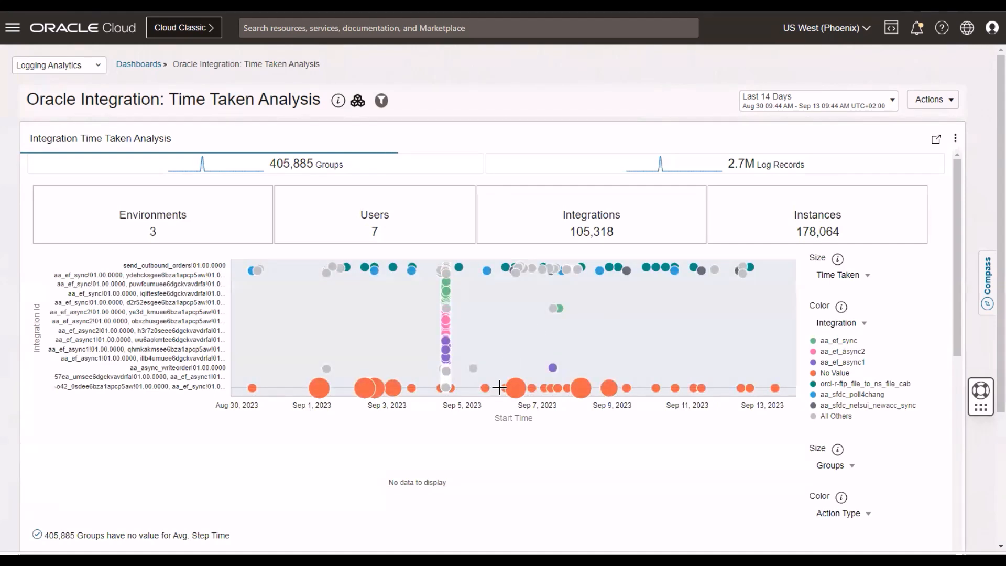
mouse_move(260, 270)
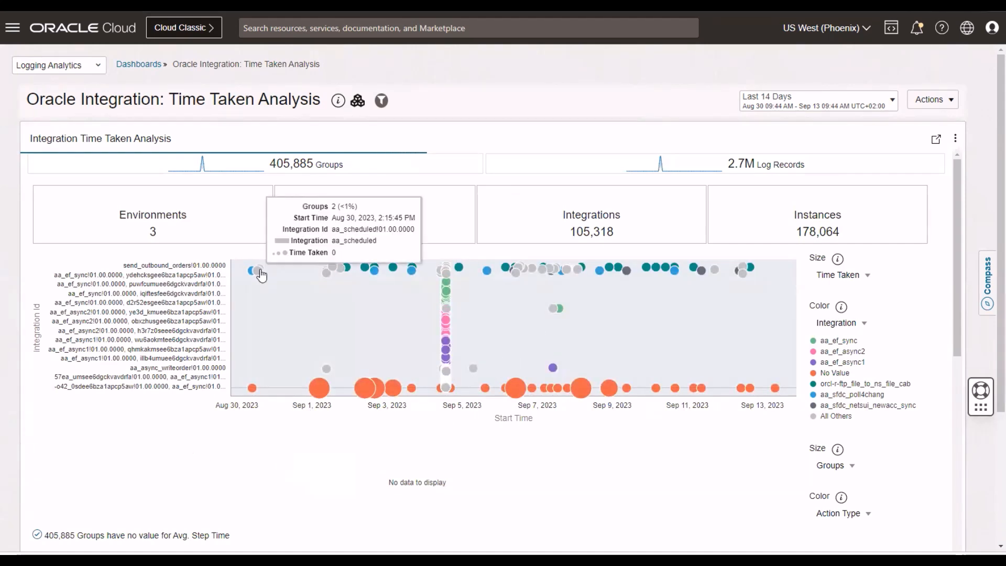
mouse_move(349, 268)
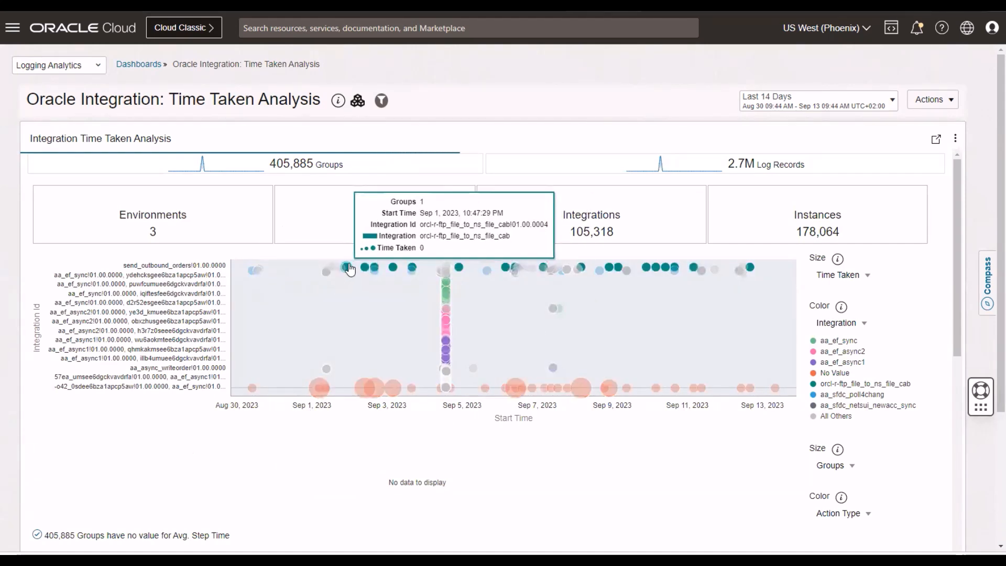
mouse_move(394, 268)
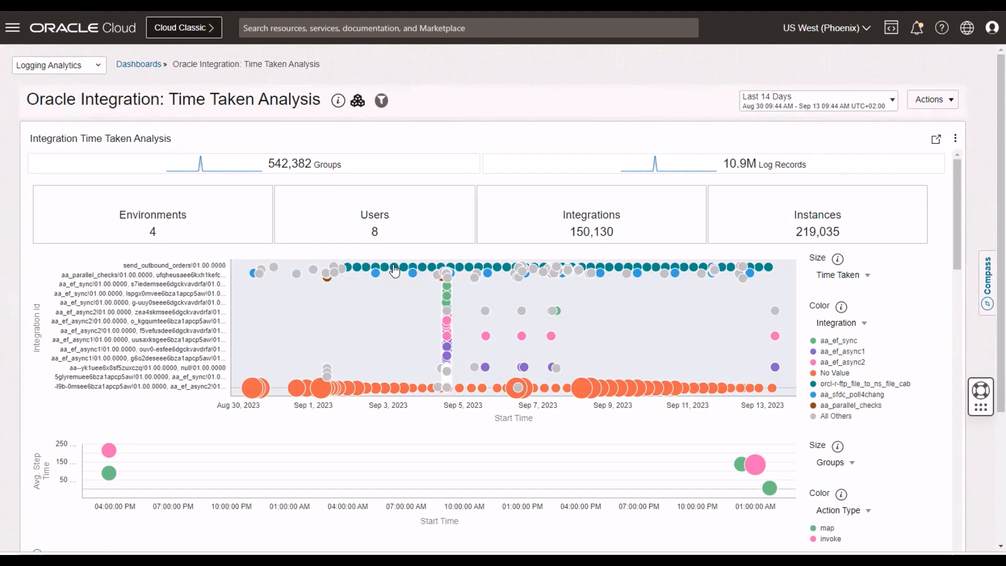
mouse_move(11, 28)
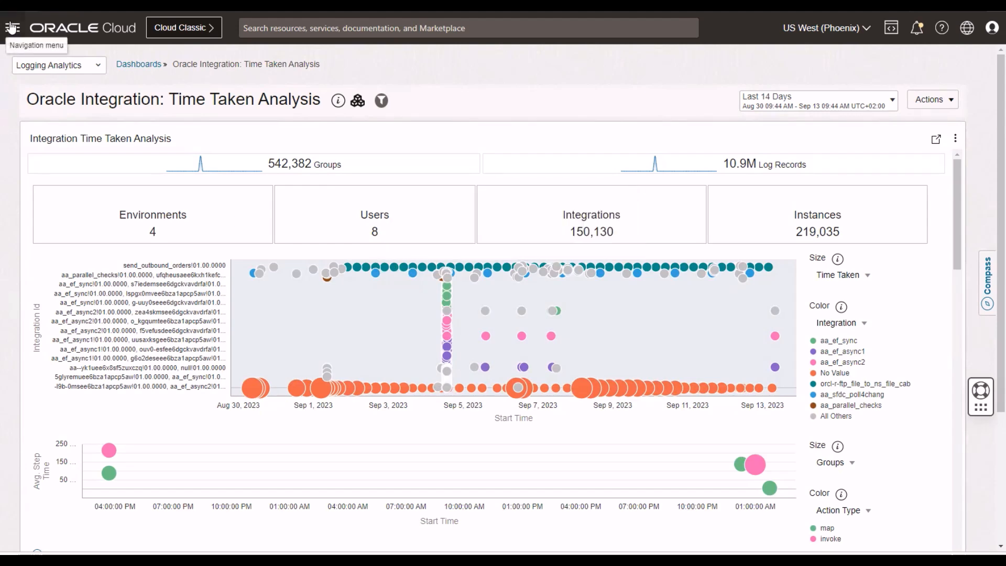
- Return to the Dashboards list after reviewing the Time Taken Analysis charts
click(138, 64)
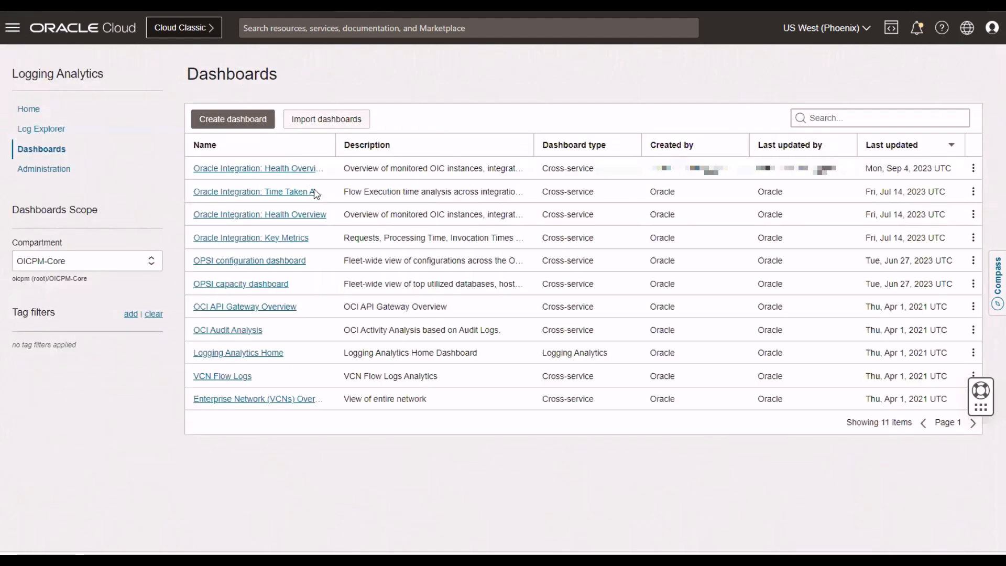
mouse_move(320, 234)
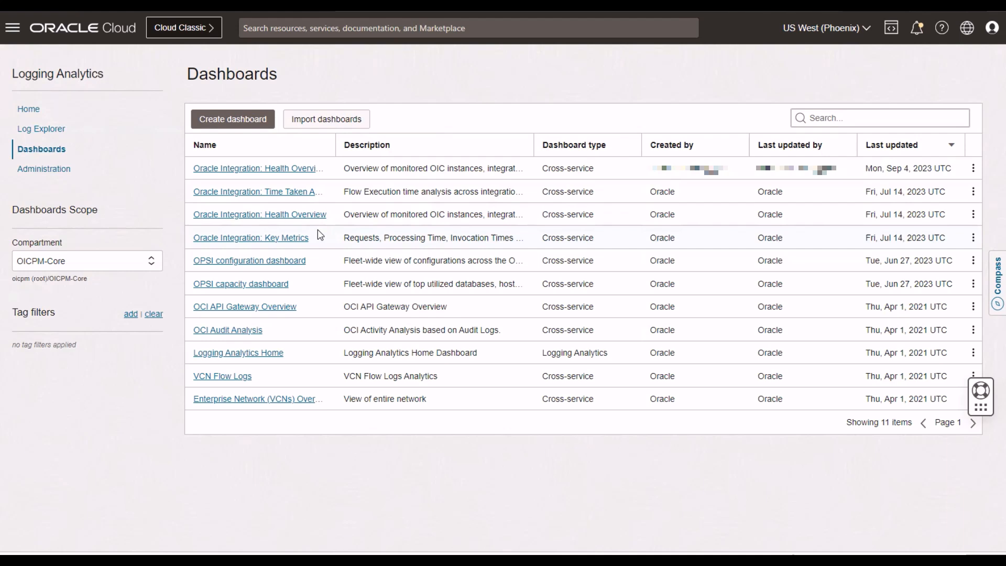
mouse_move(254, 226)
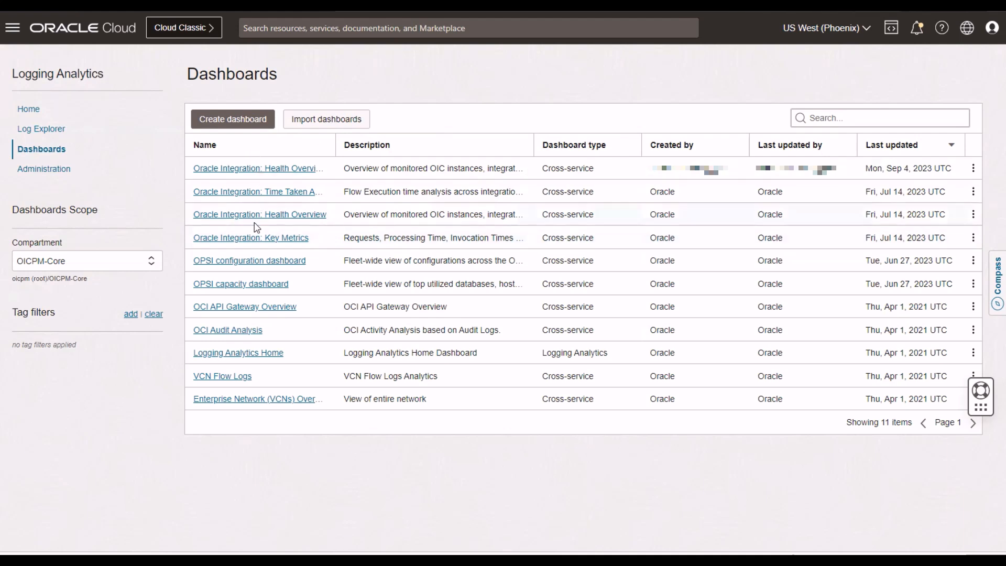
mouse_move(446, 520)
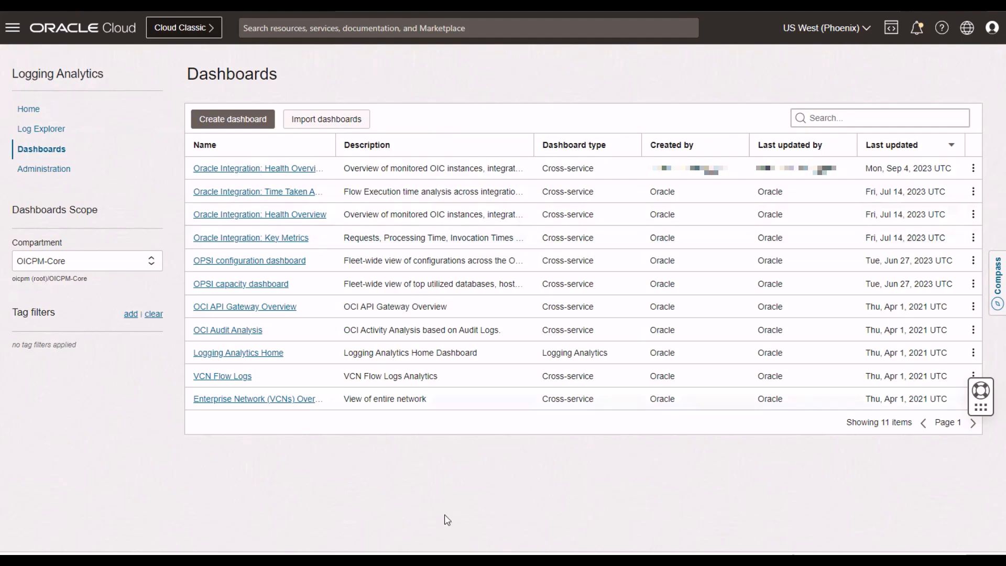